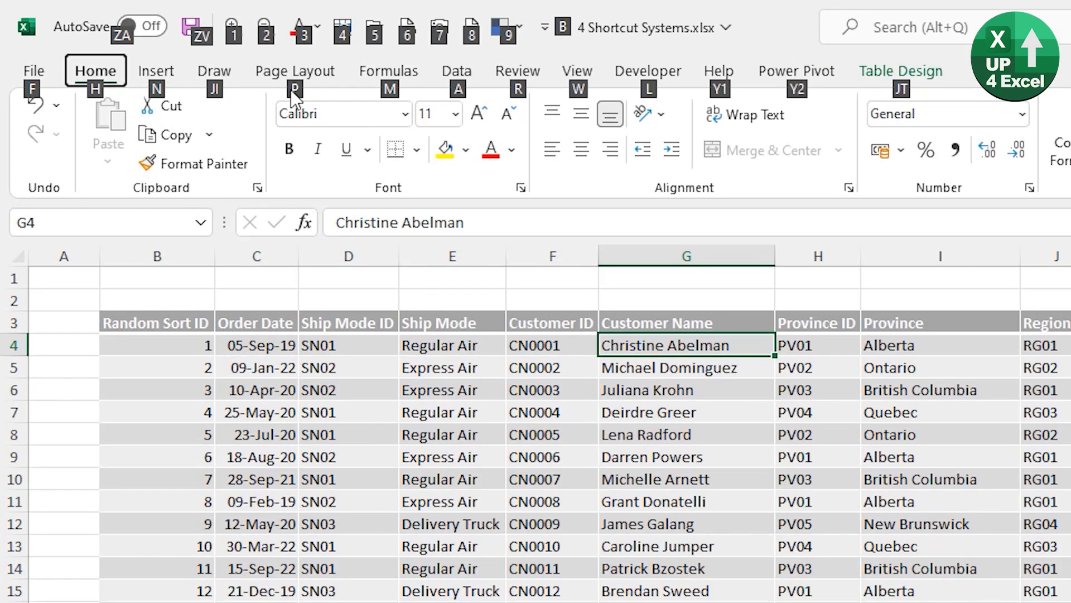
mouse_move(157, 82)
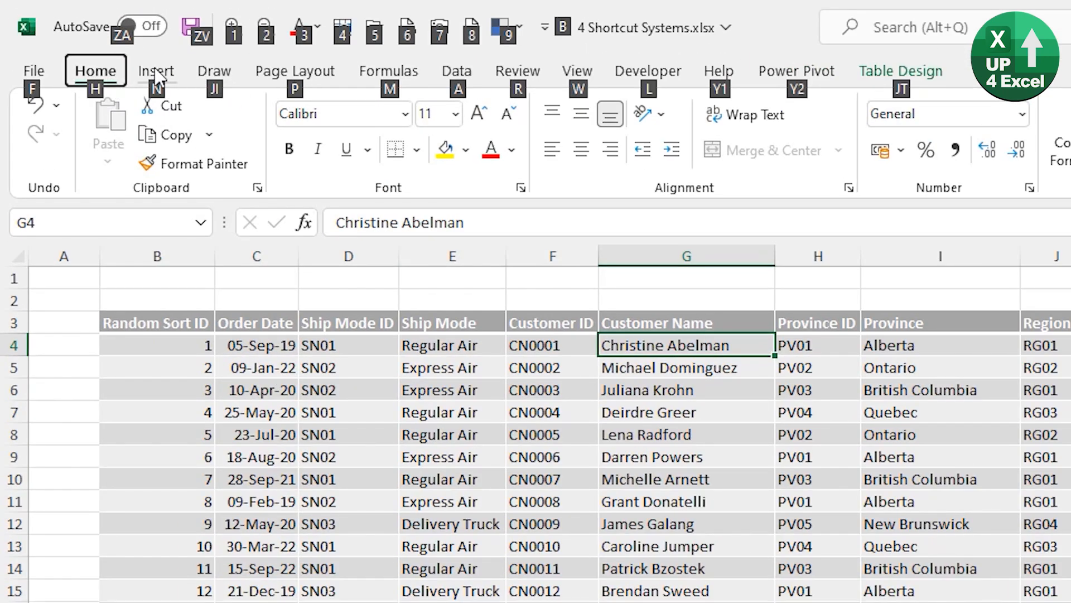
Bring up Home tab KeyTips to reach the Font formatting settings for cell G4.
key(alt)
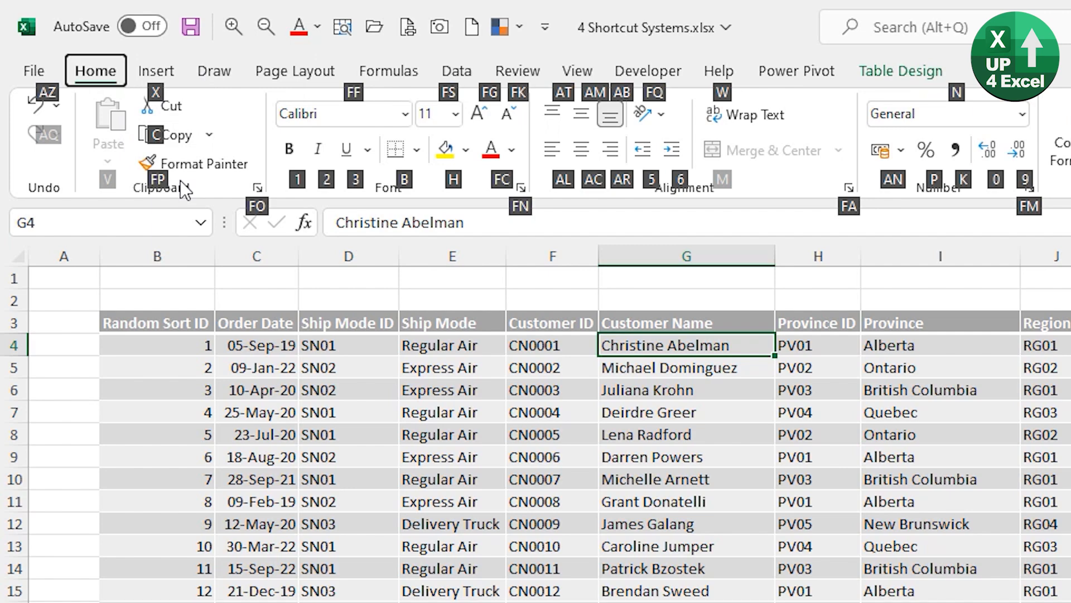
mouse_move(496, 127)
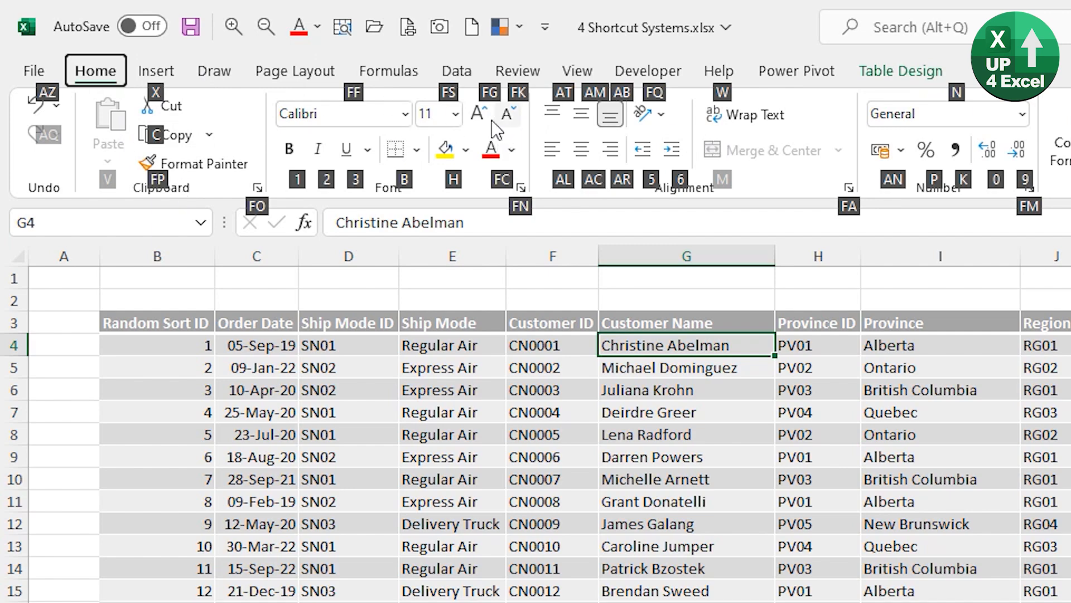
right_click(205, 350)
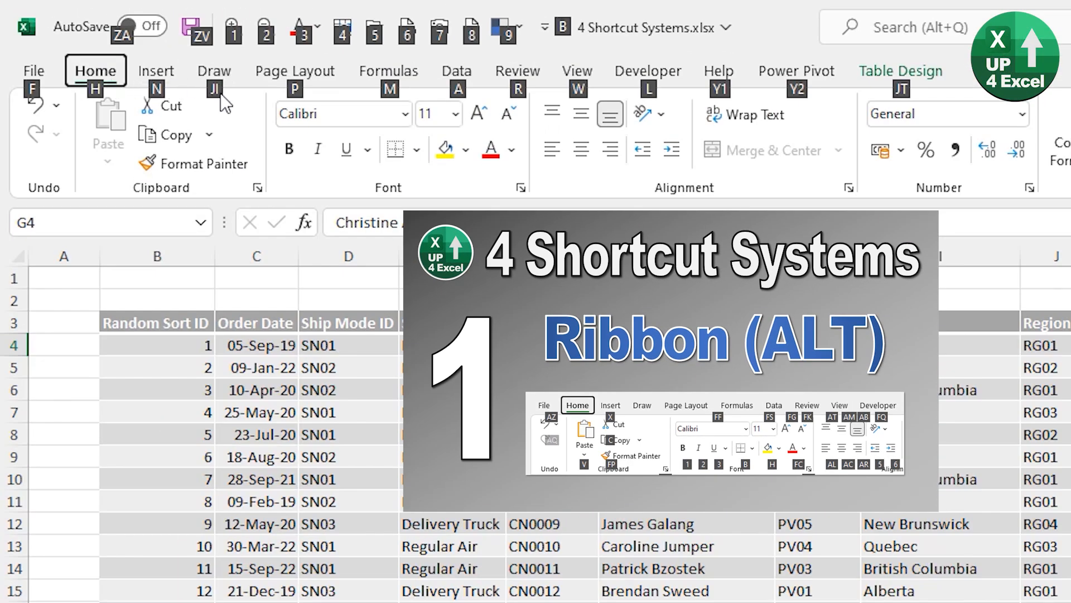
key(alt)
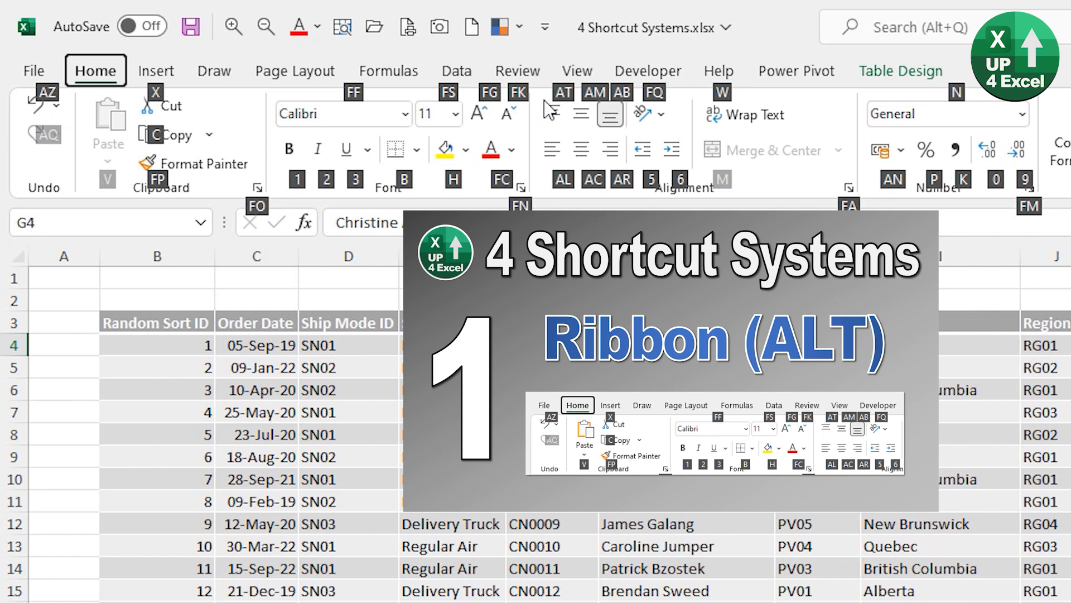
mouse_move(256, 219)
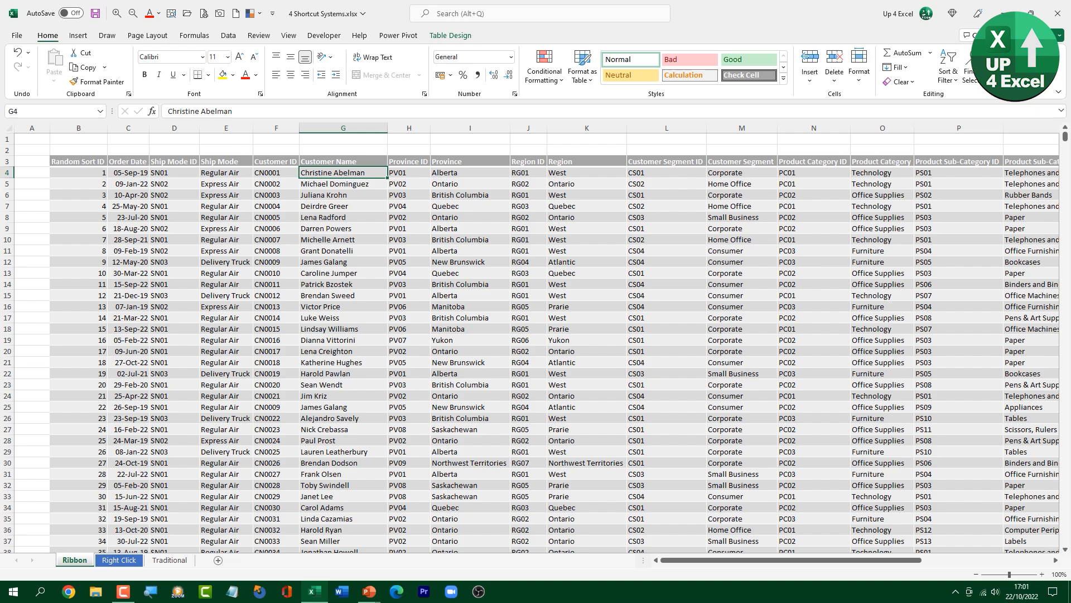
key(alt)
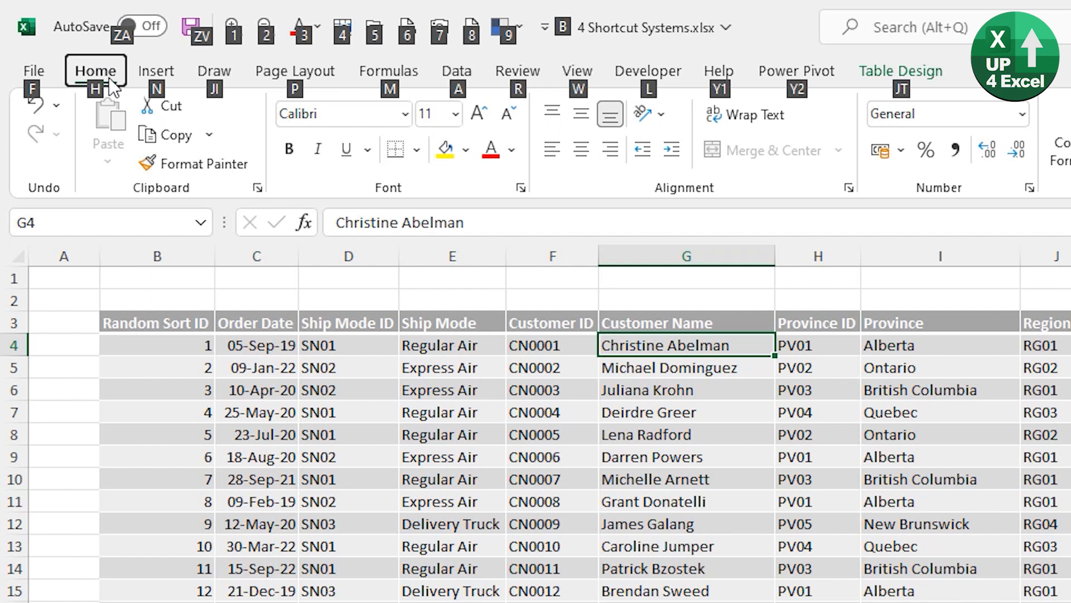
mouse_move(295, 98)
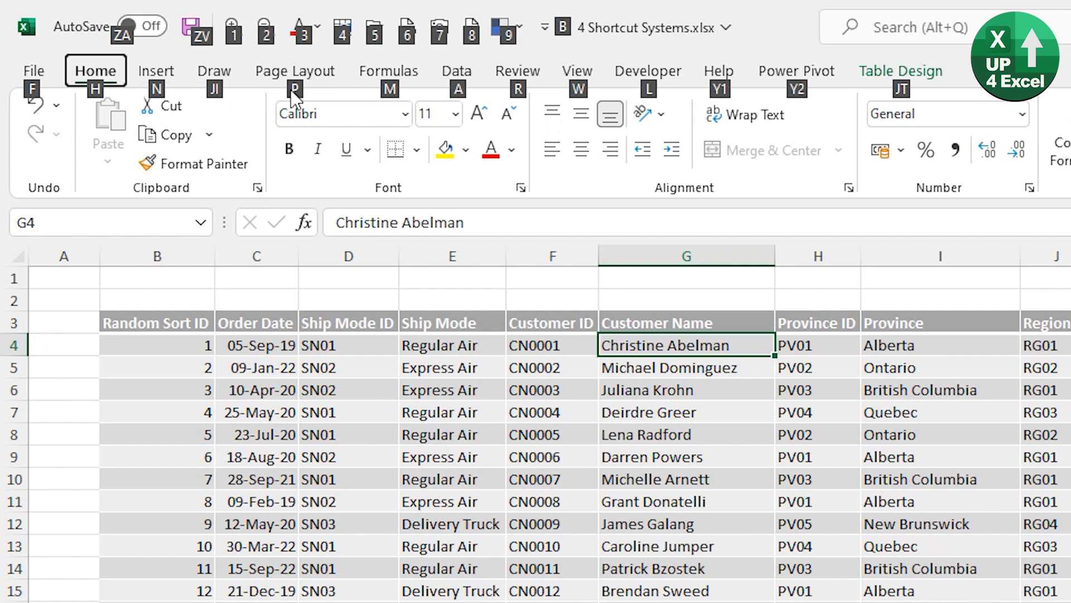
mouse_move(159, 82)
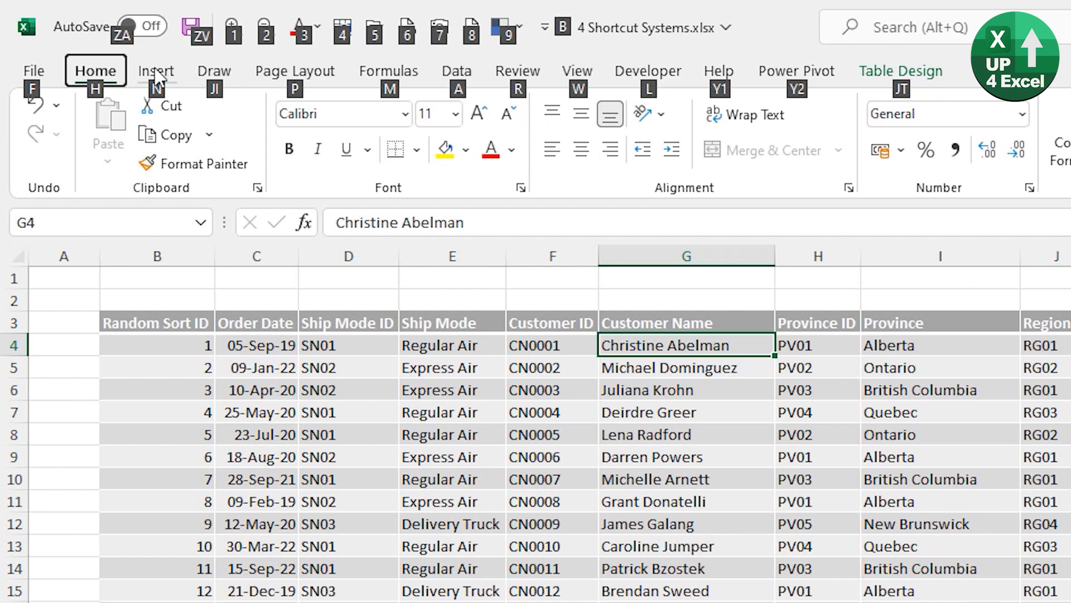
key(alt)
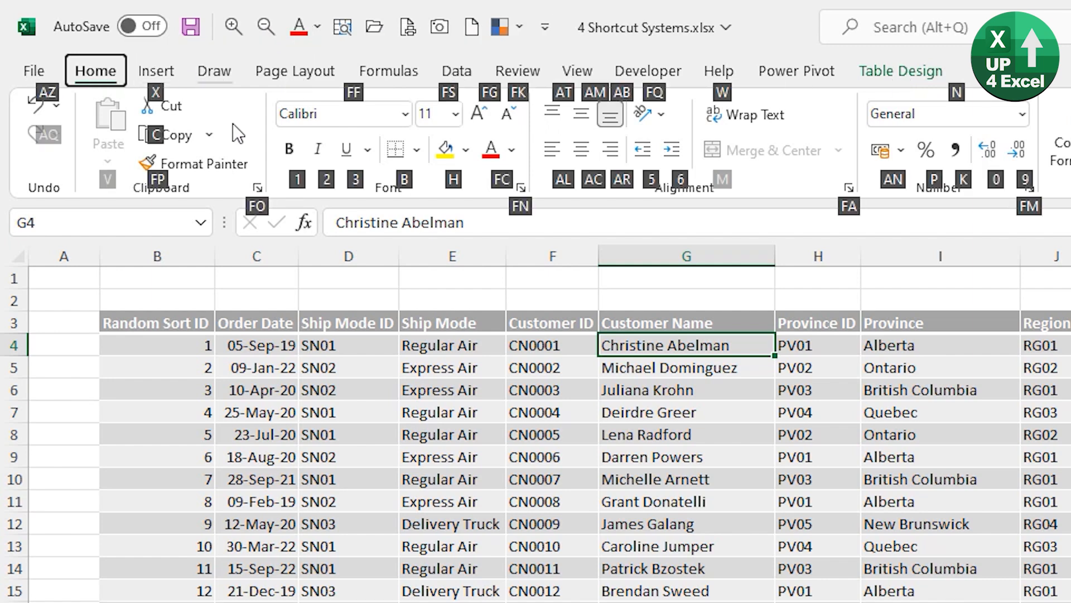
mouse_move(304, 109)
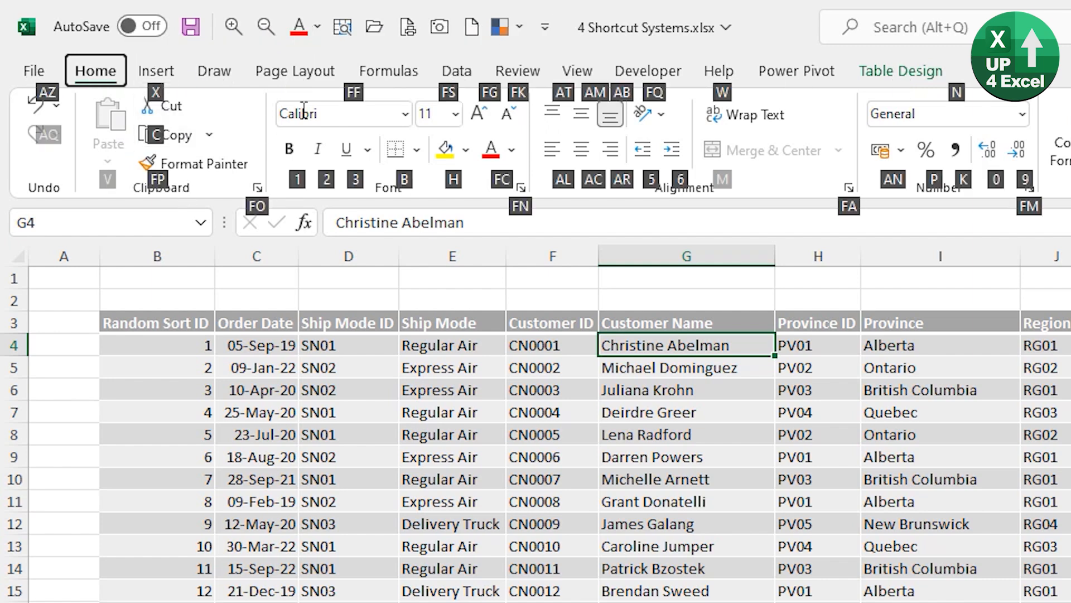
mouse_move(552, 192)
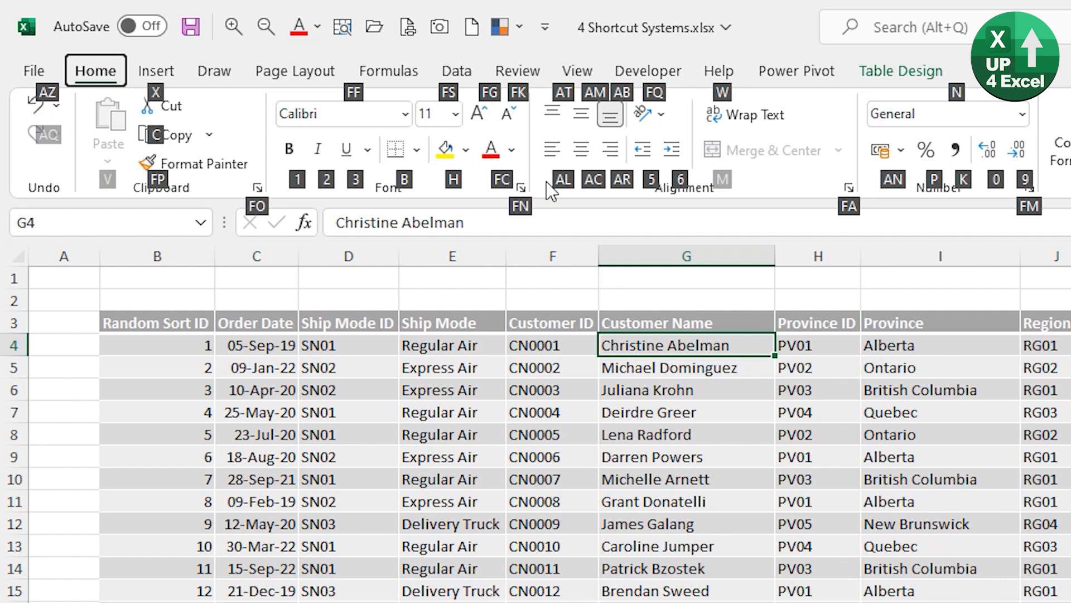
mouse_move(247, 222)
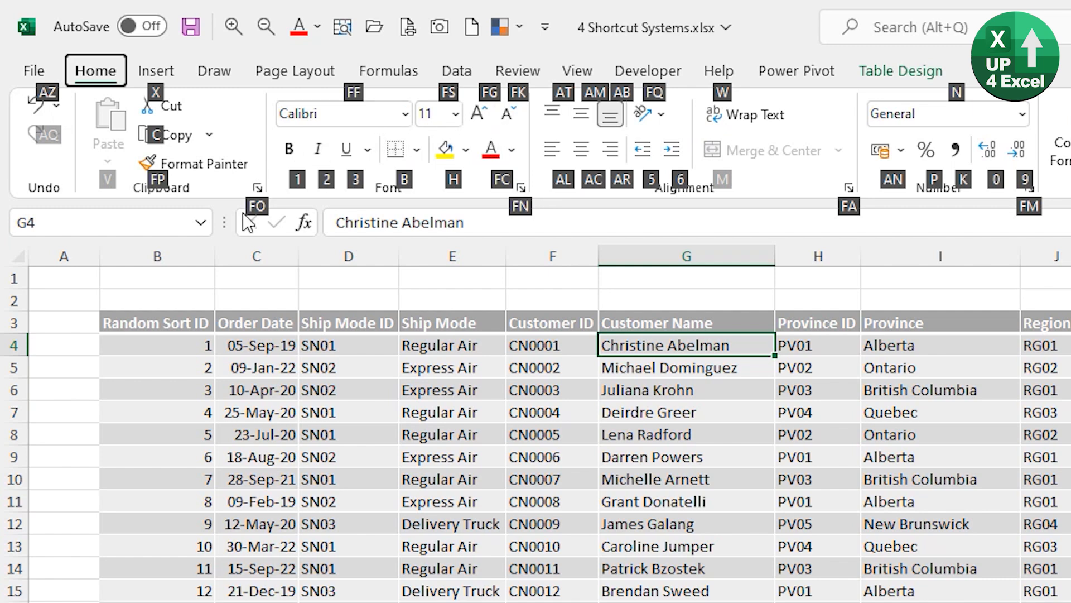
mouse_move(499, 217)
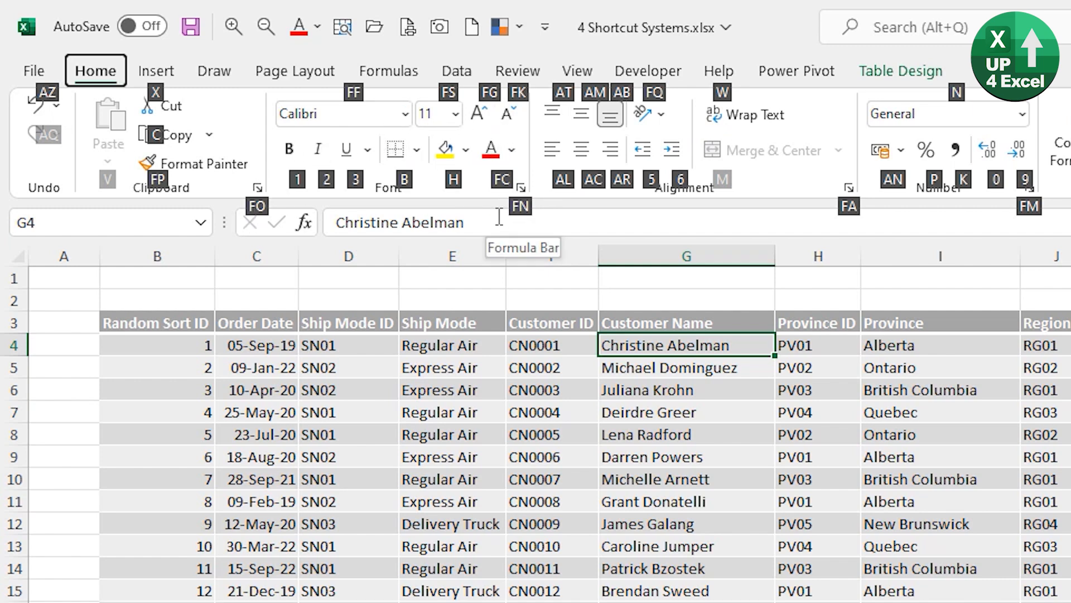
mouse_move(881, 236)
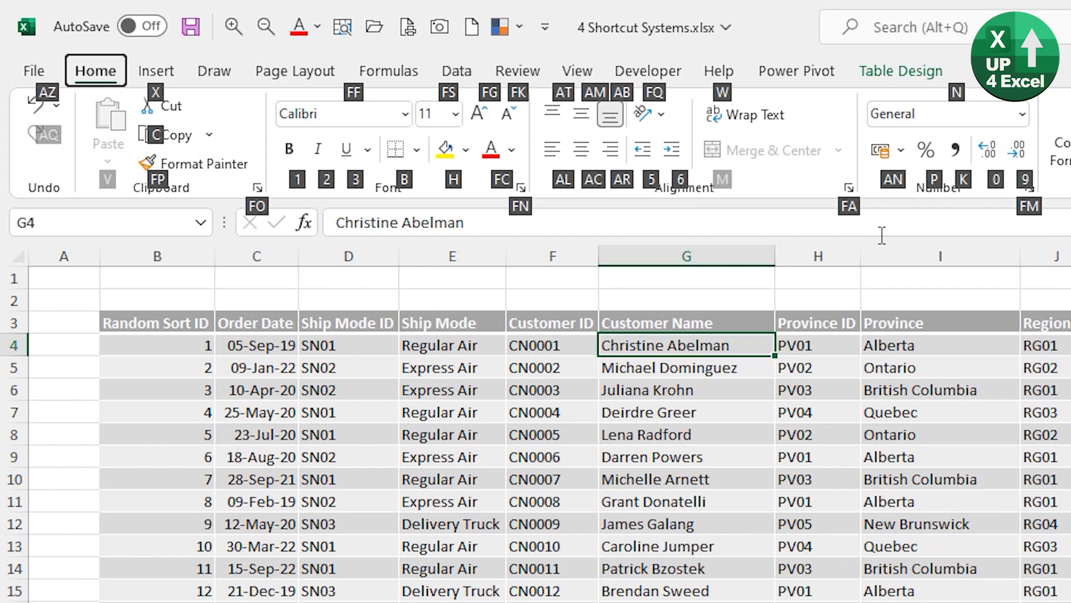
mouse_move(609, 149)
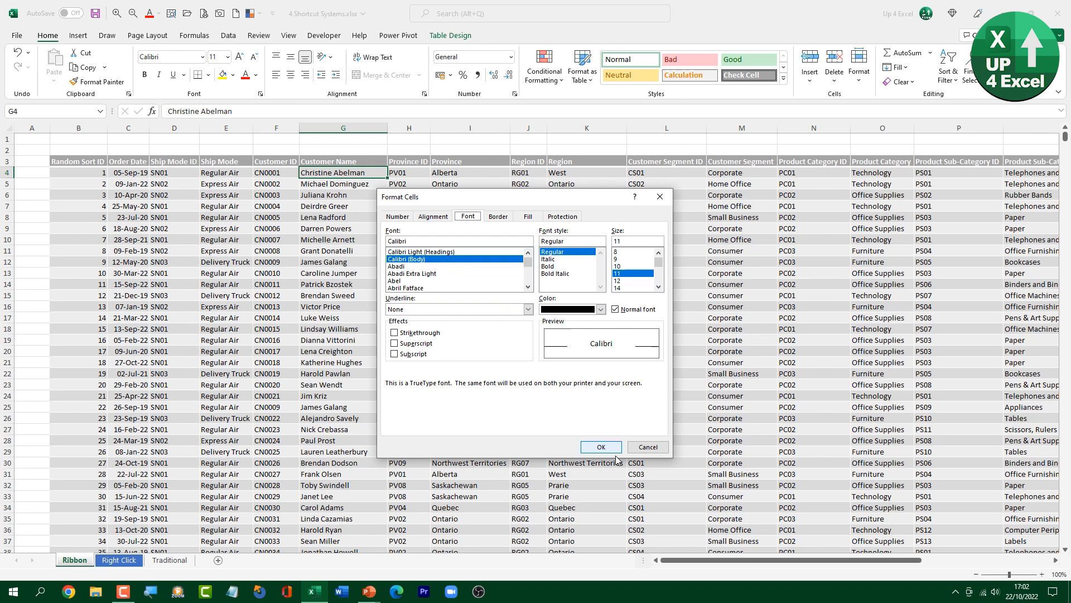
Cancel the Format Cells Font dialog without changes.
click(600, 447)
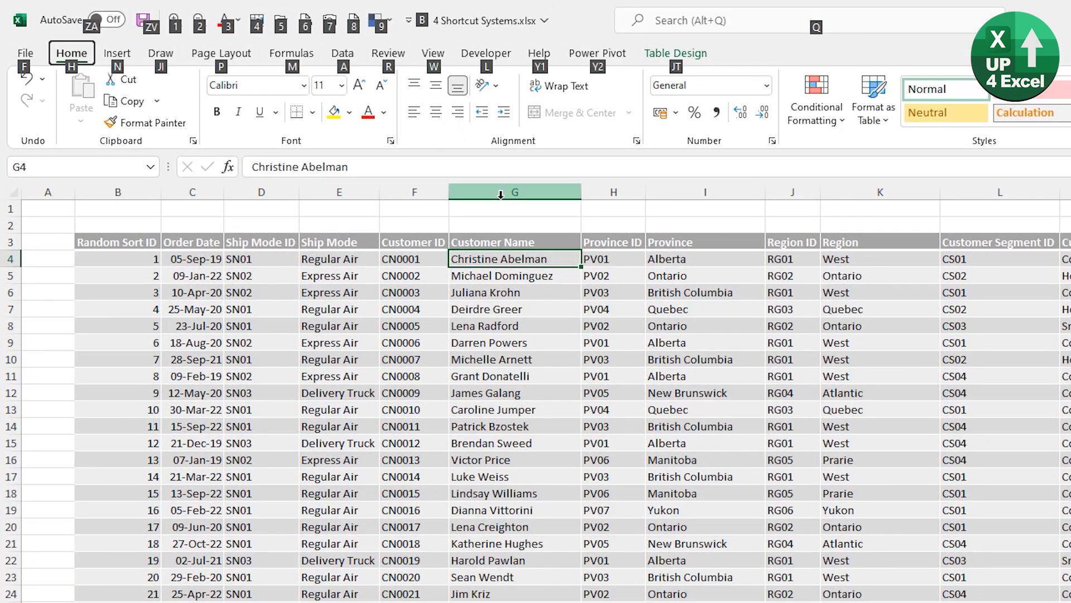
Sort the customer table by Customer Name A to Z, then Z to A.
click(342, 52)
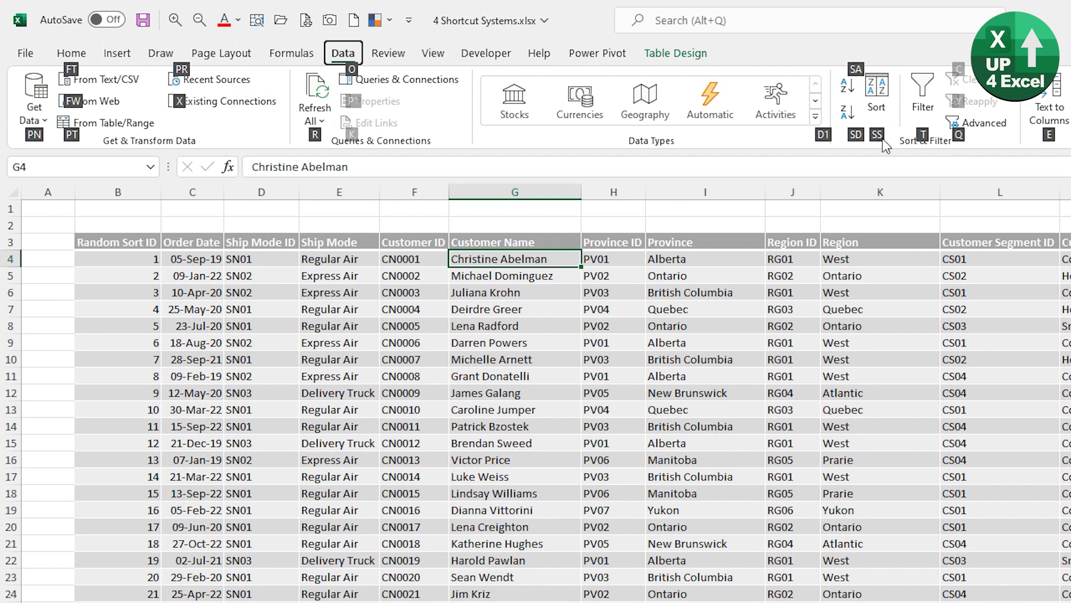
mouse_move(859, 141)
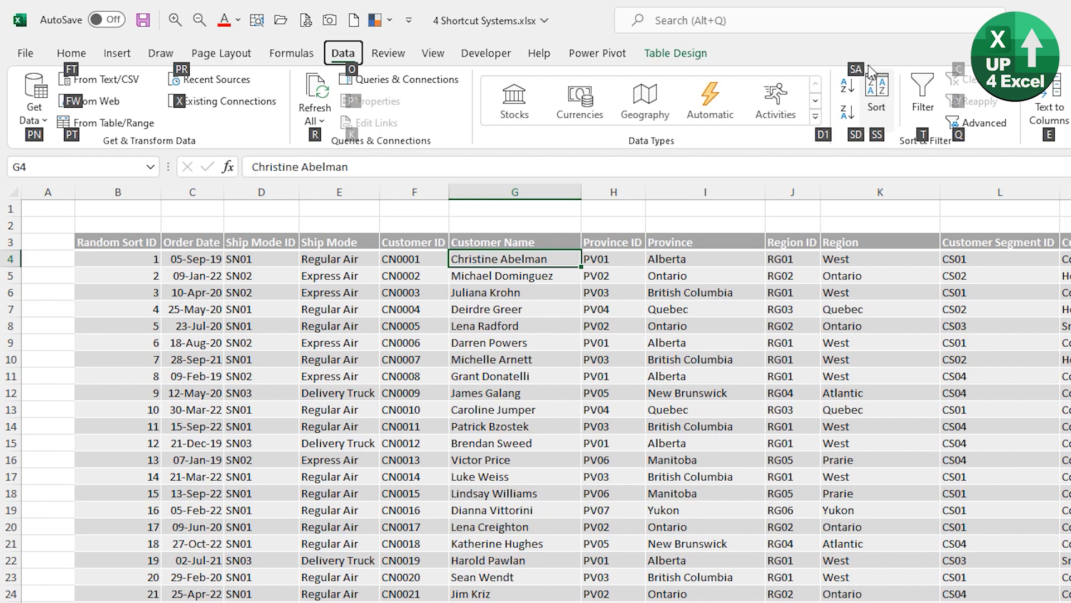
mouse_move(855, 144)
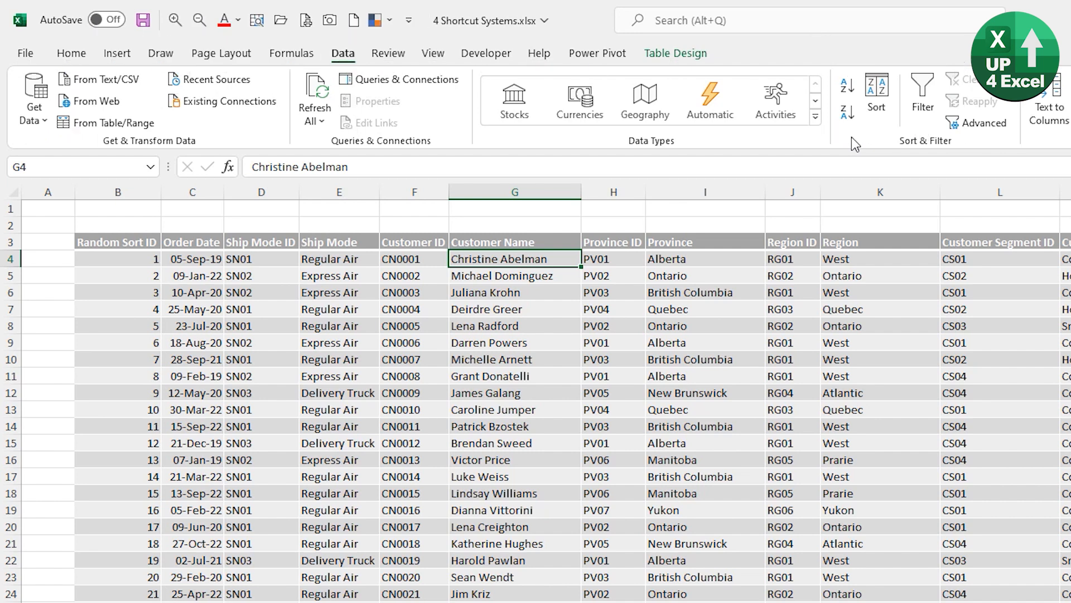
key(alt)
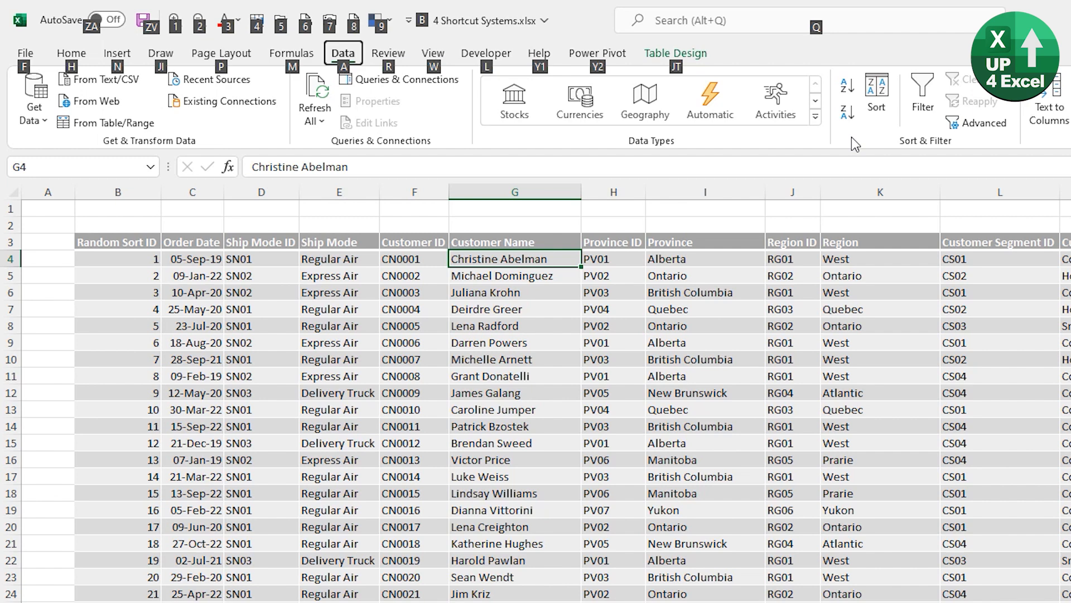
click(846, 84)
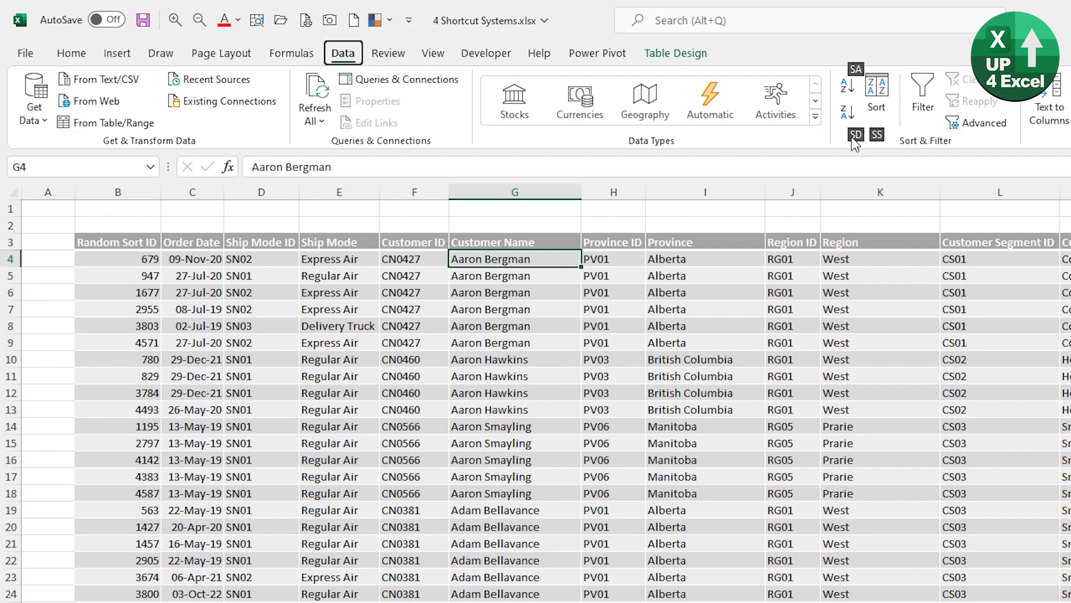
click(855, 134)
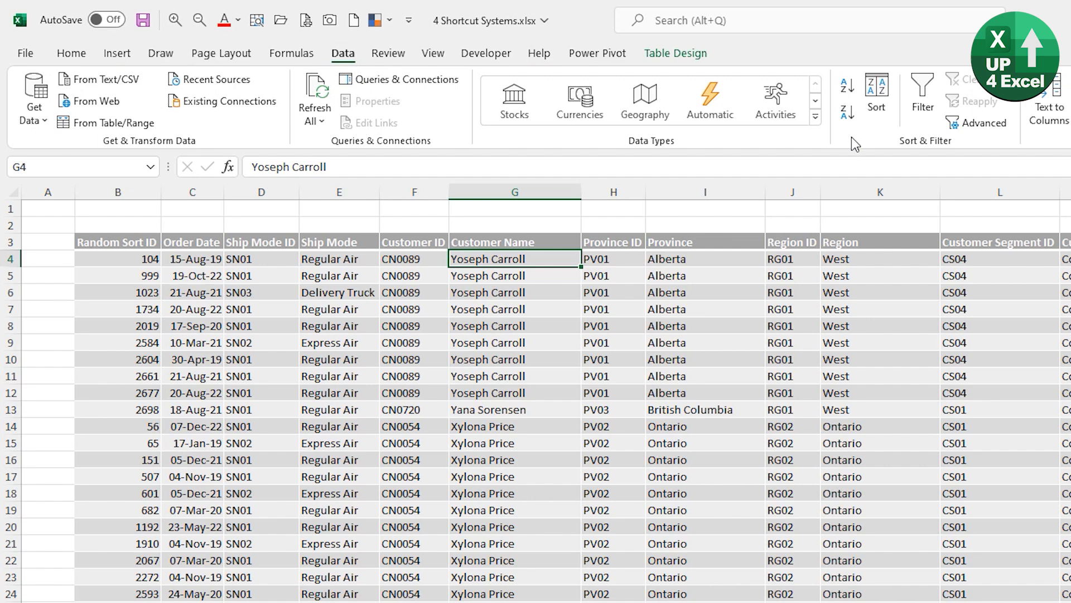
key(alt)
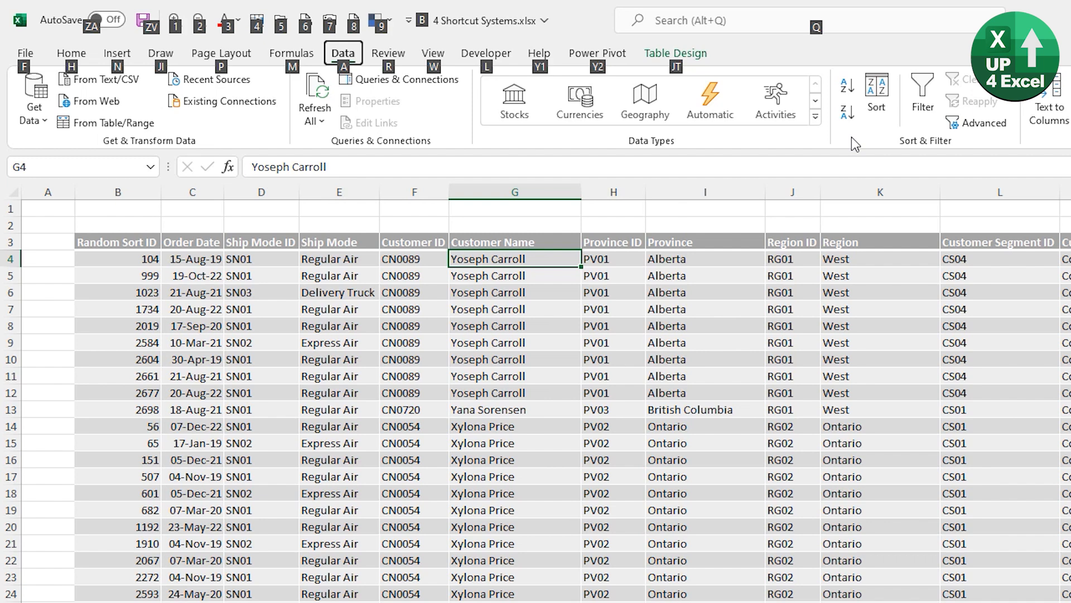
click(71, 53)
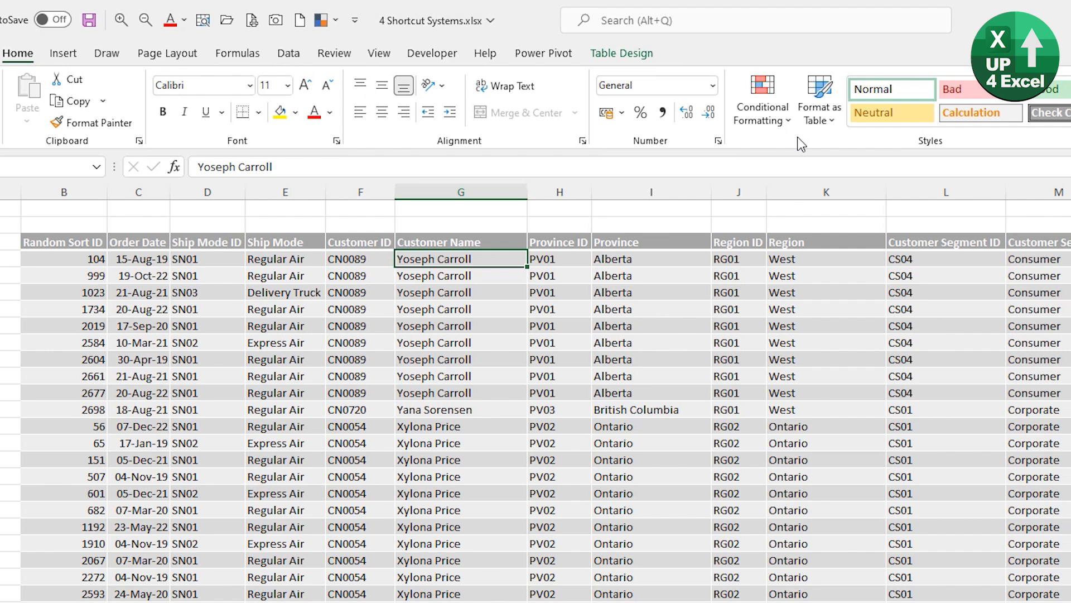
Apply one narrower Column Width to all worksheet columns from Home > Format.
click(748, 97)
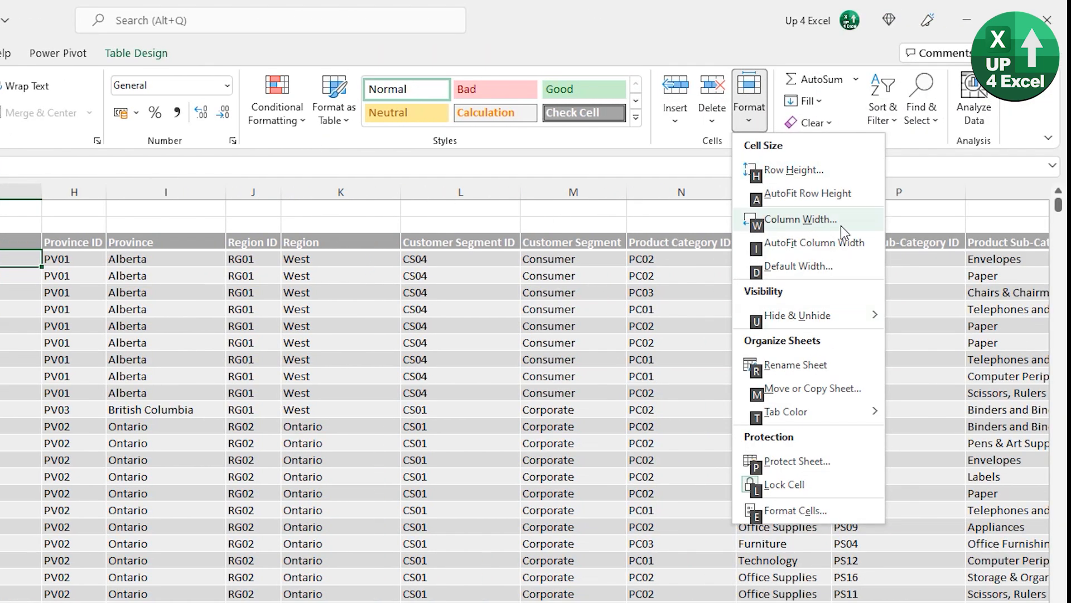
click(794, 219)
text(10)
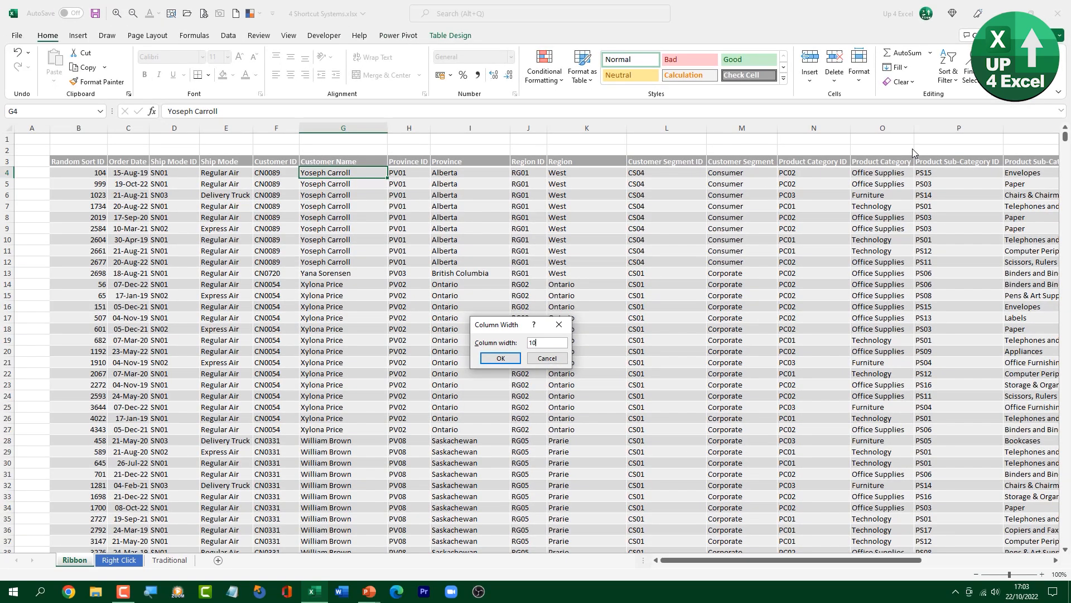
click(499, 357)
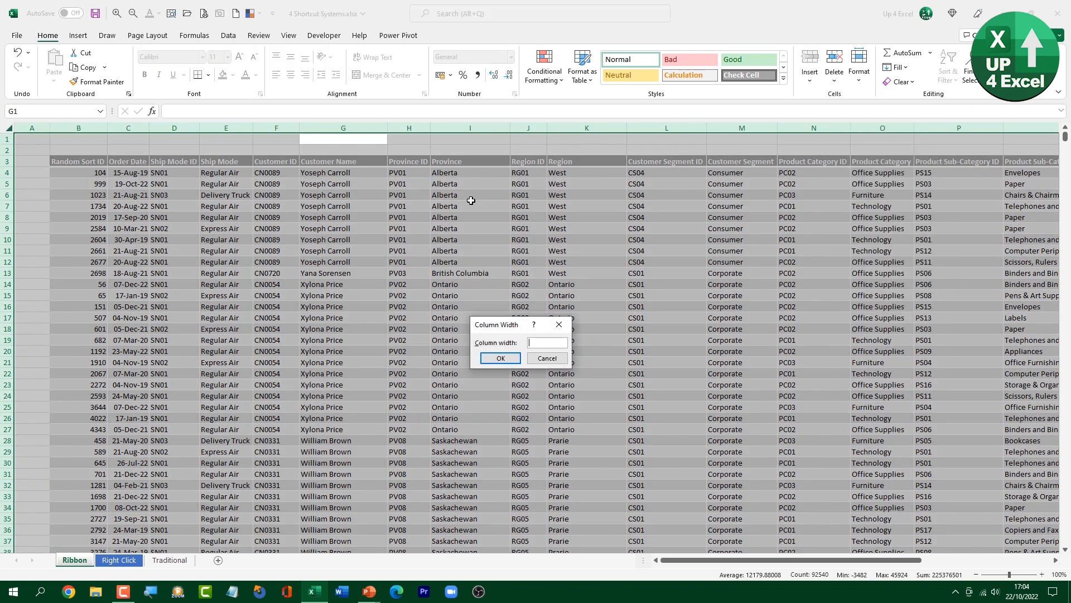
click(499, 359)
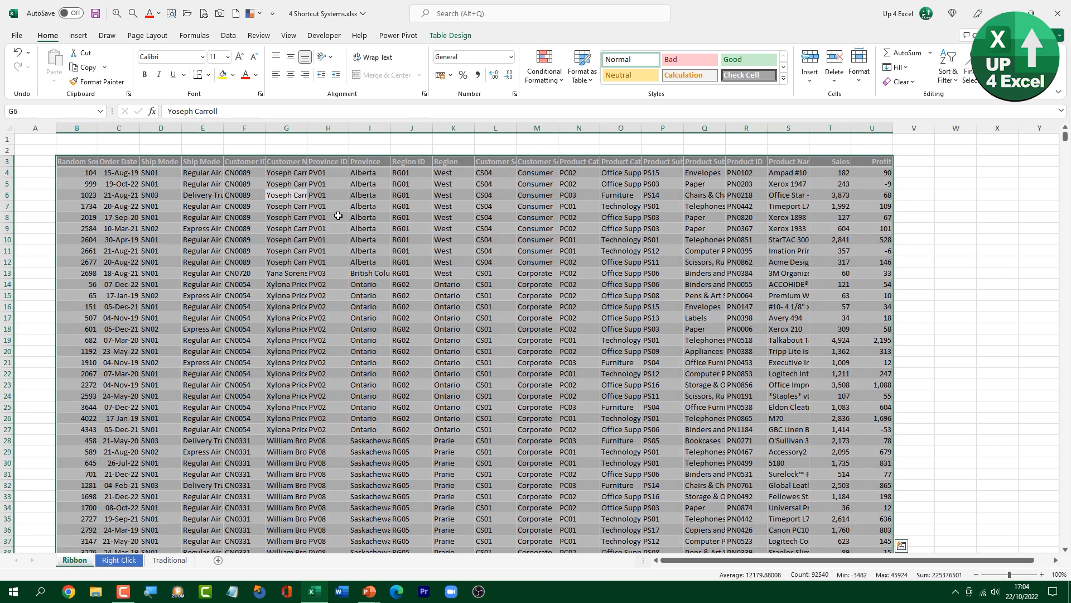
AutoFit all column widths to their contents so product names show fully.
click(858, 66)
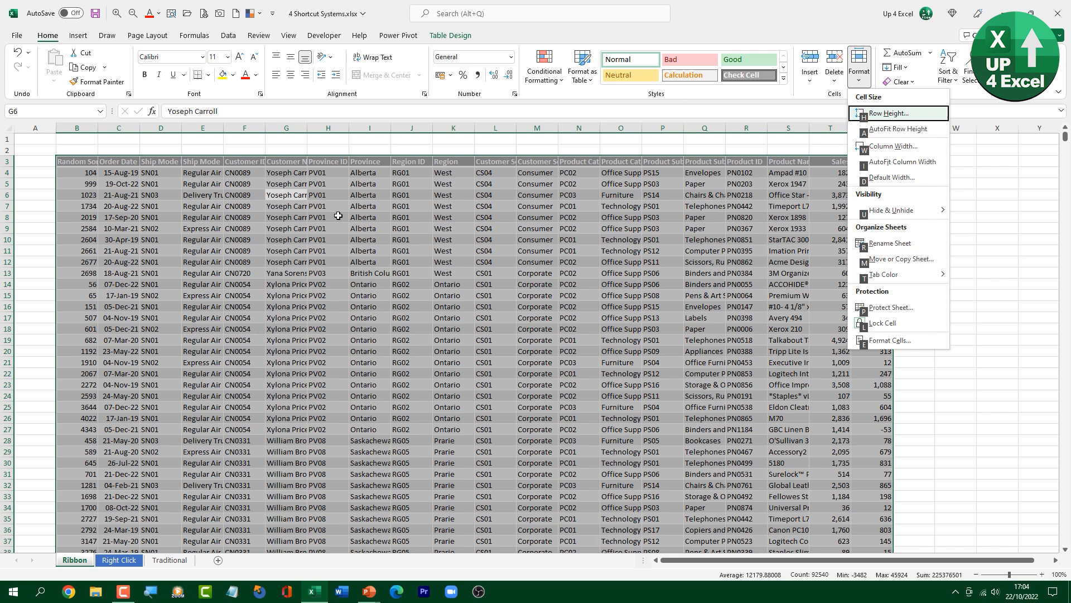
click(892, 162)
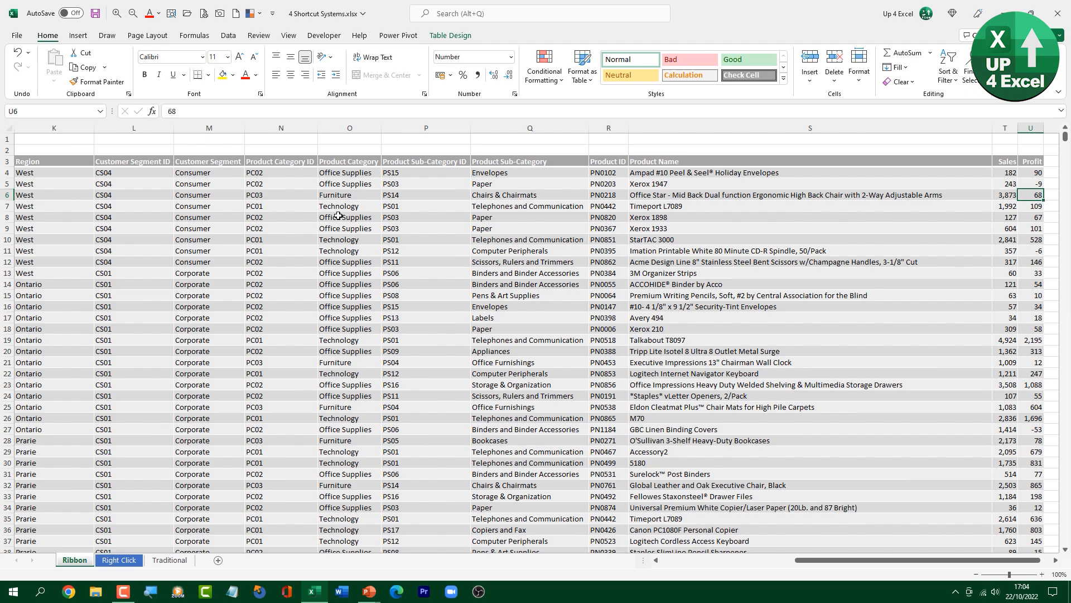
key(alt)
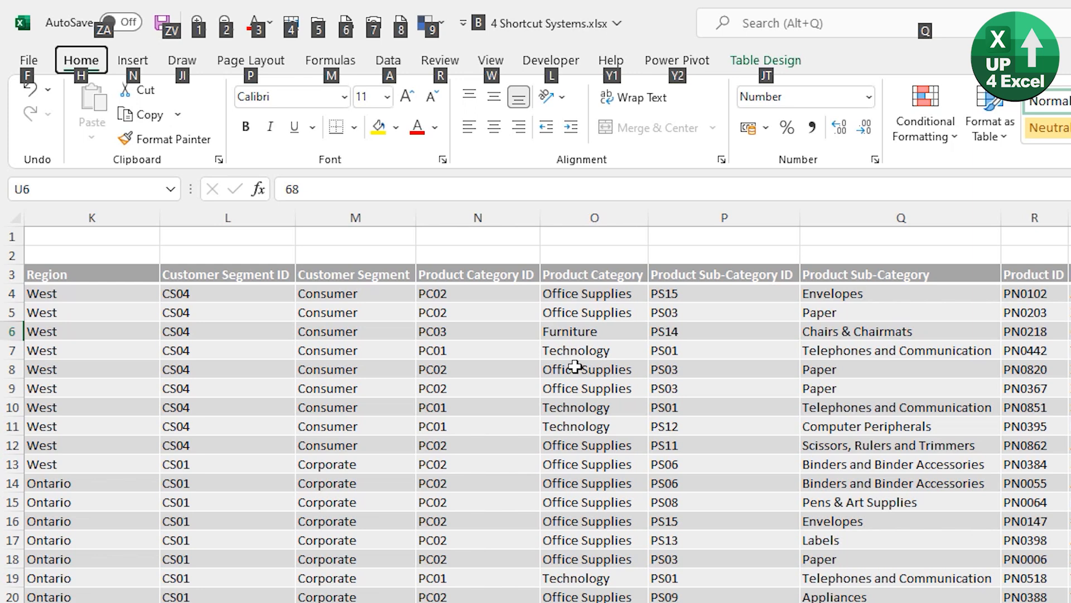
Show Home KeyTips and scroll right toward the Profit value in U6.
key(alt)
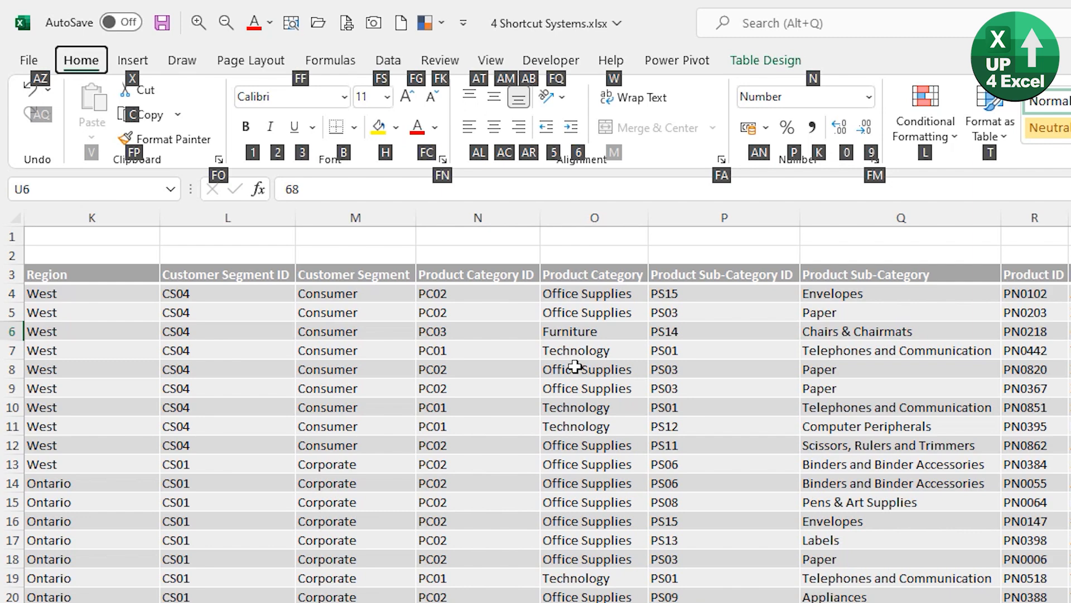
scroll(right, 3)
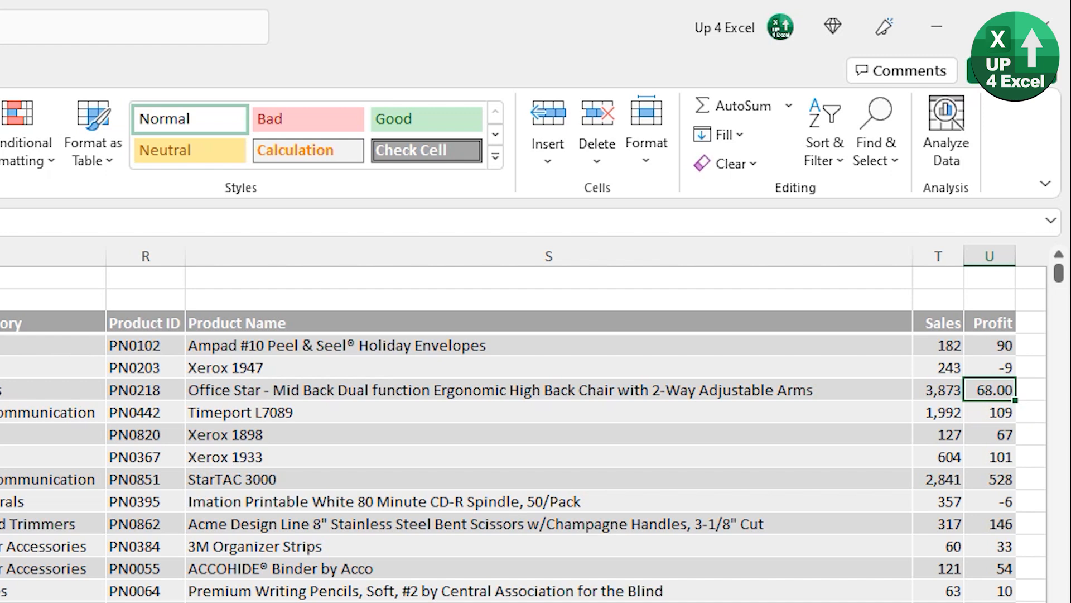
mouse_move(675, 581)
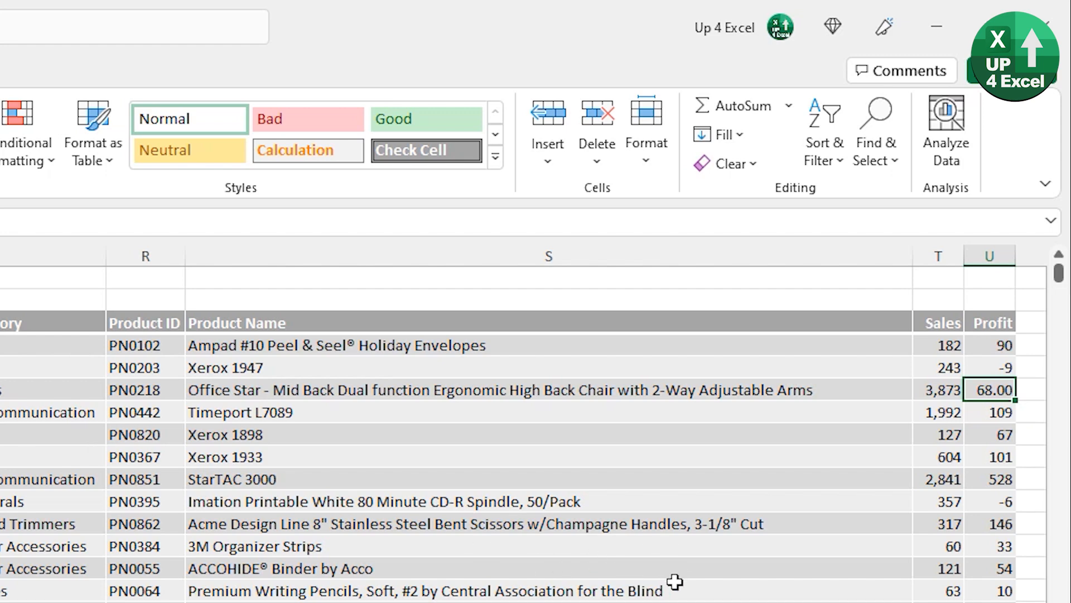
mouse_move(1002, 433)
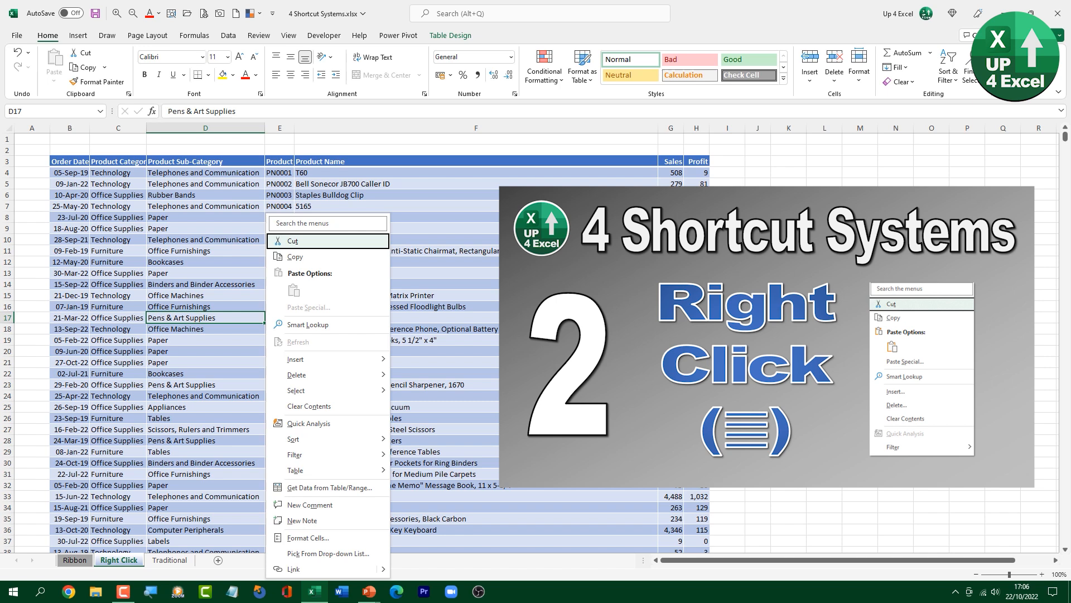
mouse_move(295, 359)
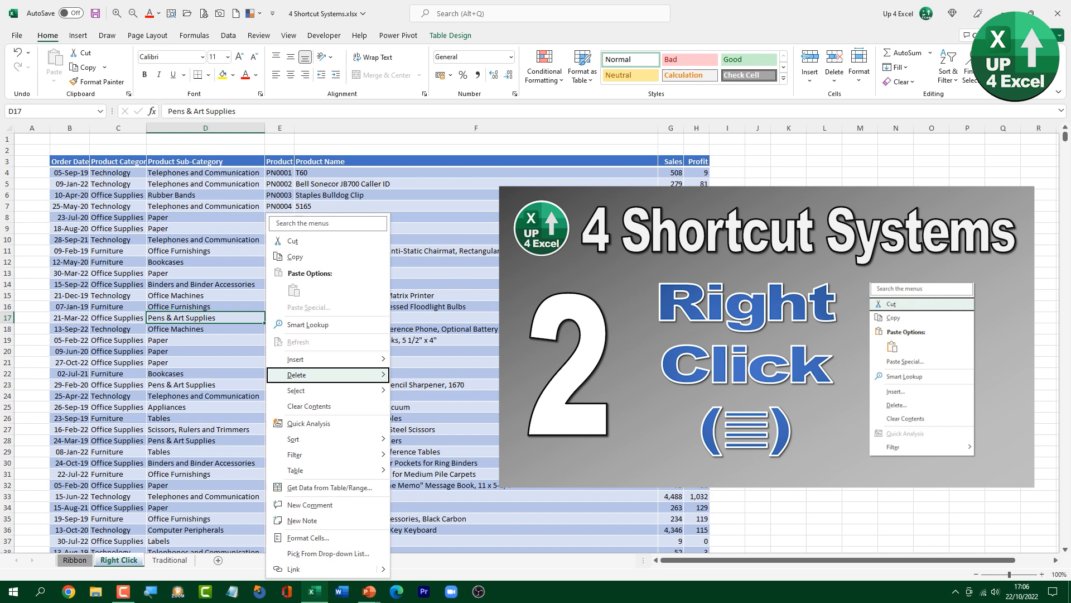
mouse_move(296, 359)
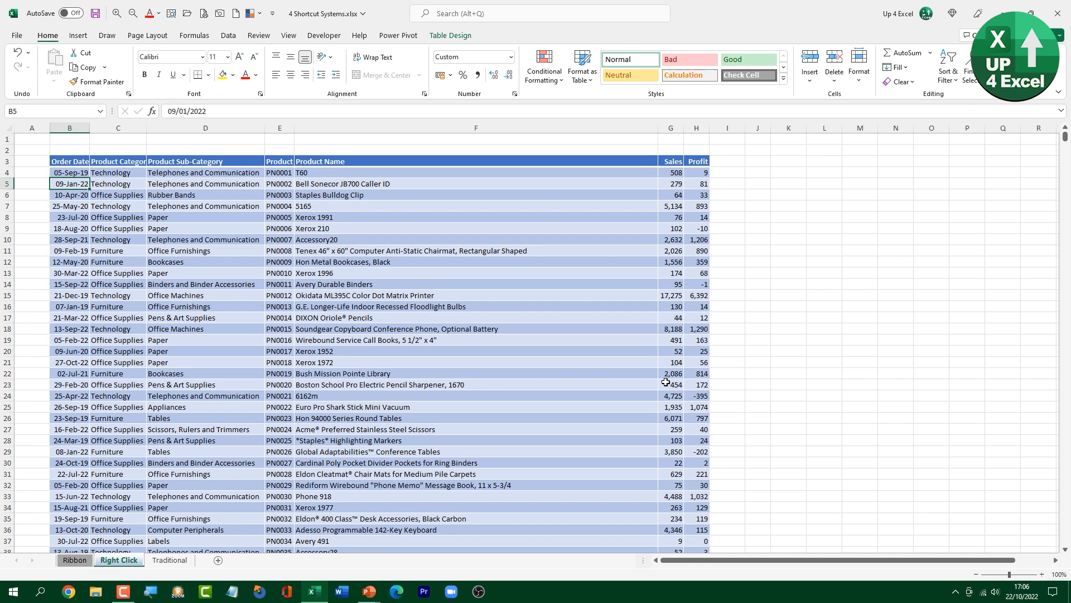
Delete the table rows for products PN0013, PN0014 and PN0015.
click(205, 239)
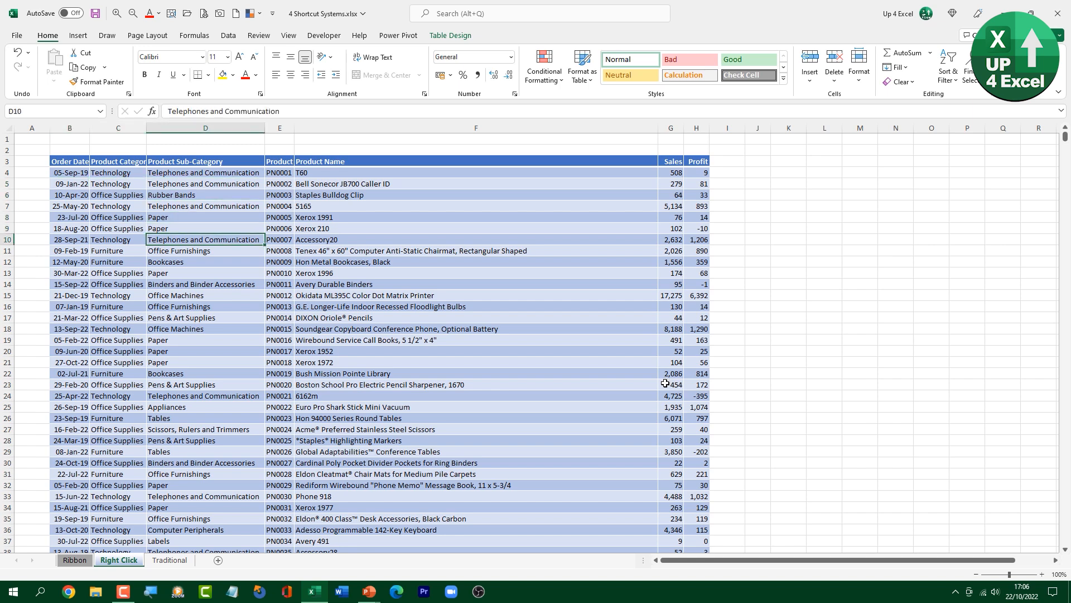
click(205, 316)
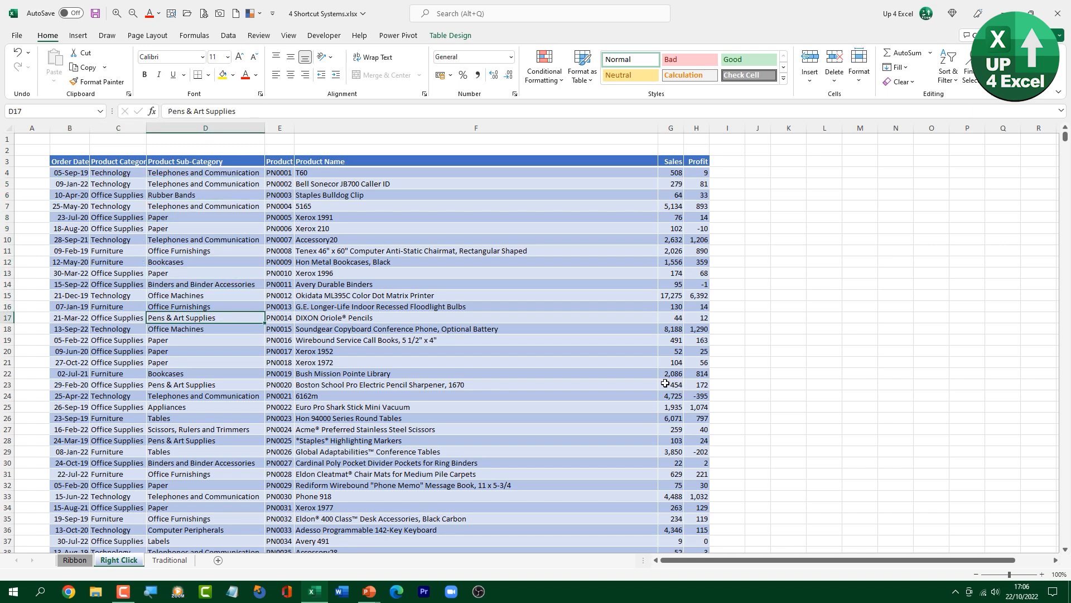
right_click(181, 317)
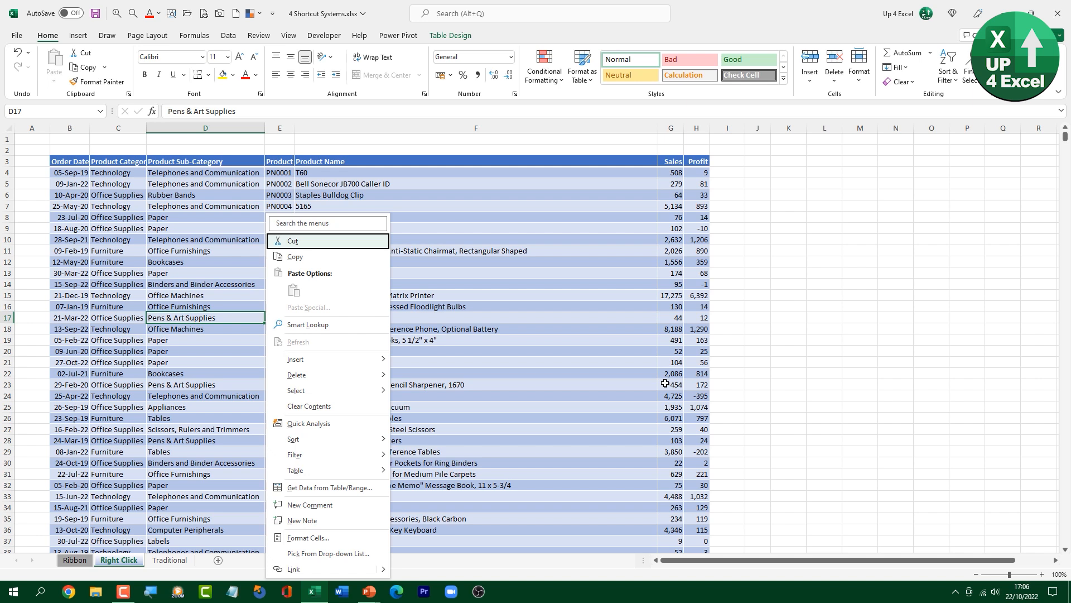
mouse_move(327, 342)
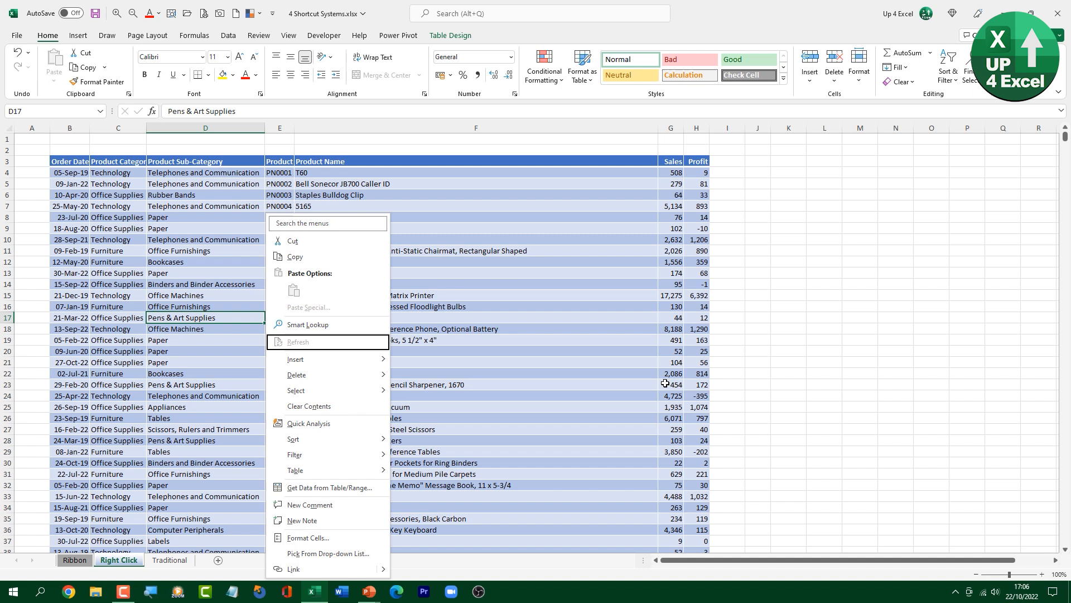
mouse_move(296, 390)
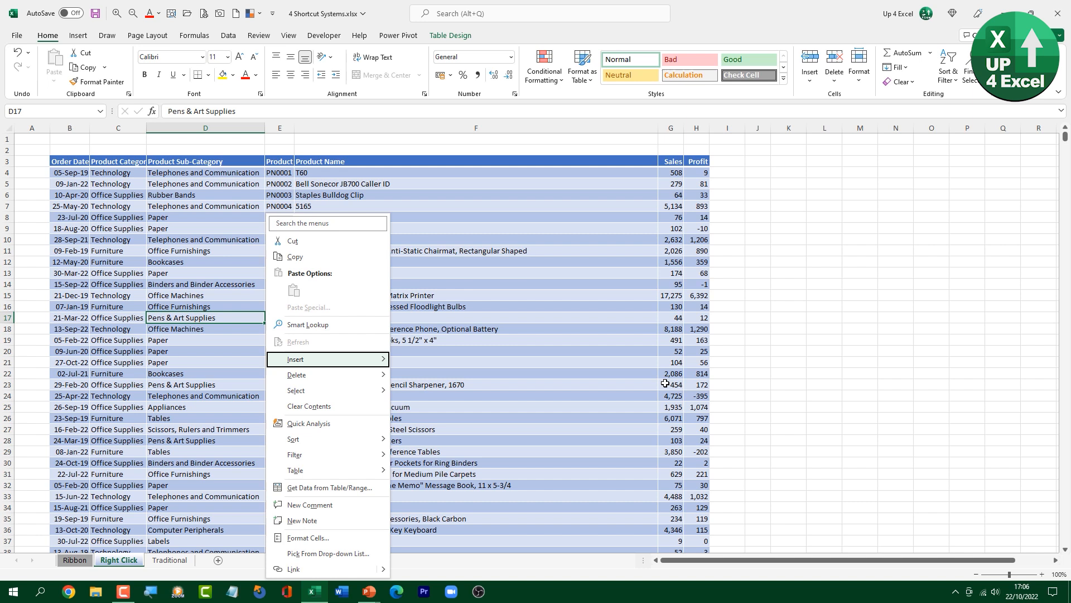
mouse_move(296, 358)
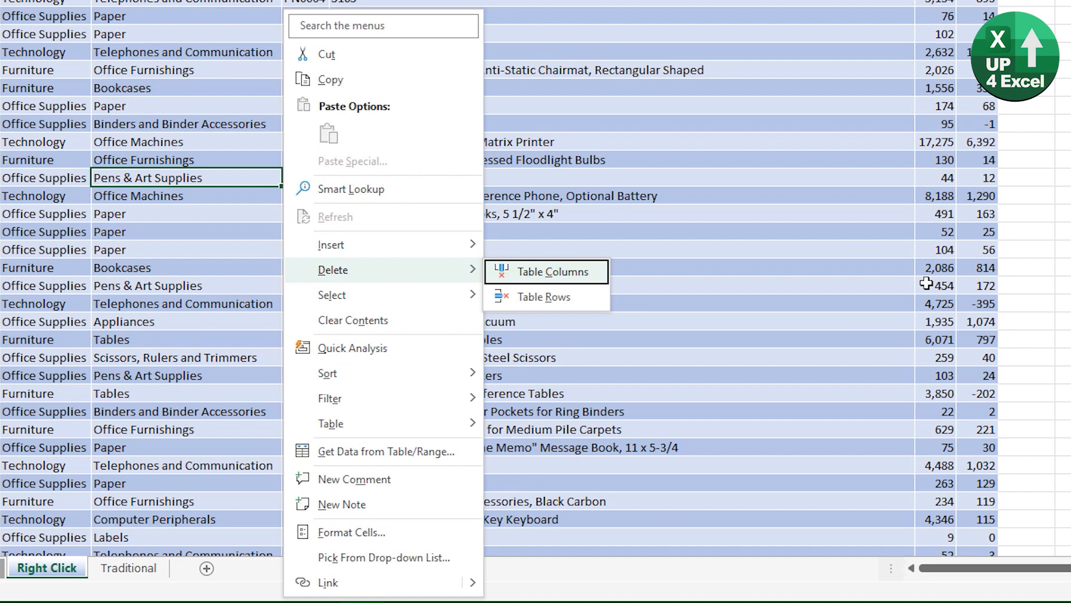
click(539, 271)
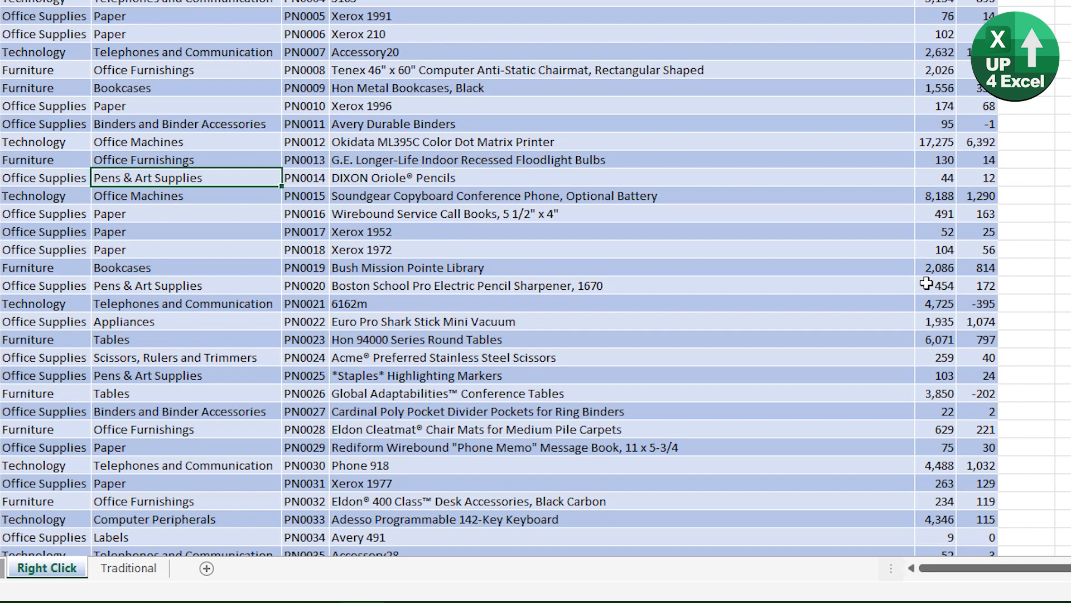
click(185, 160)
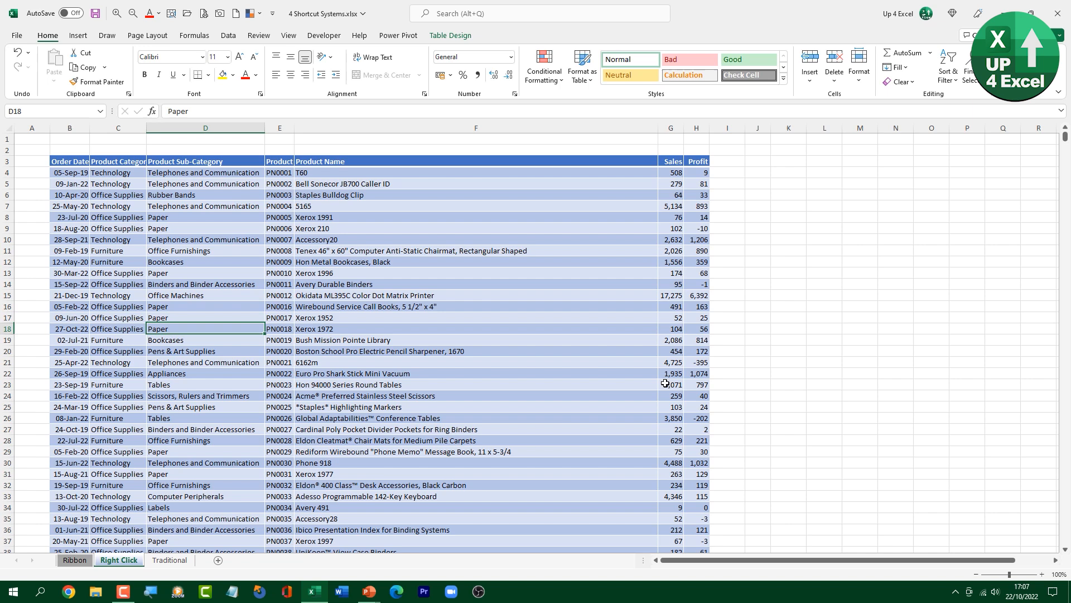
Filter the table to the selected cell's value, leaving three Avery Hi-Liter rows.
click(205, 350)
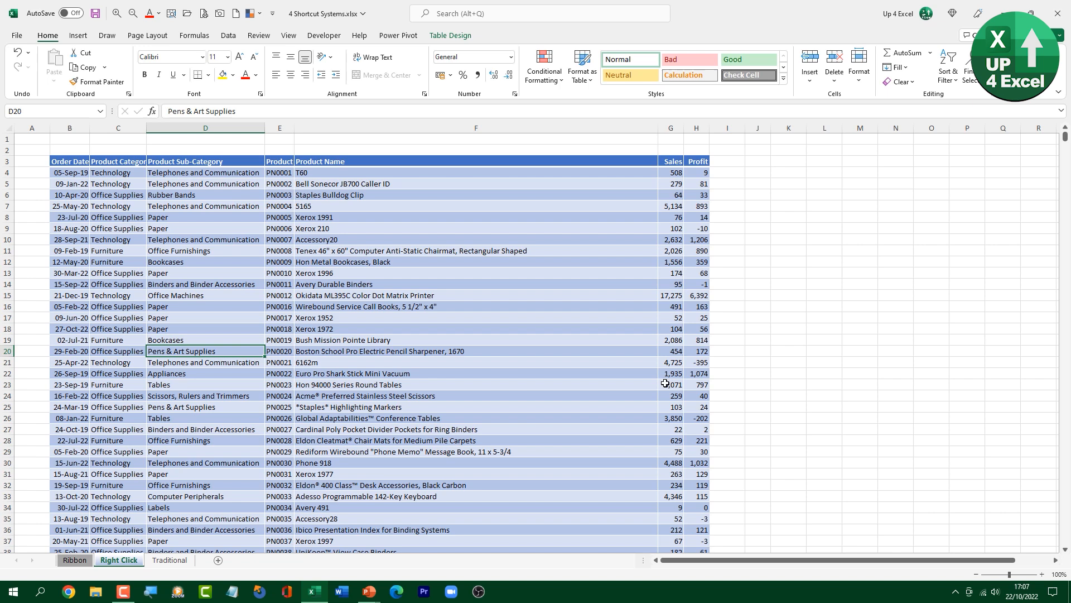
right_click(205, 350)
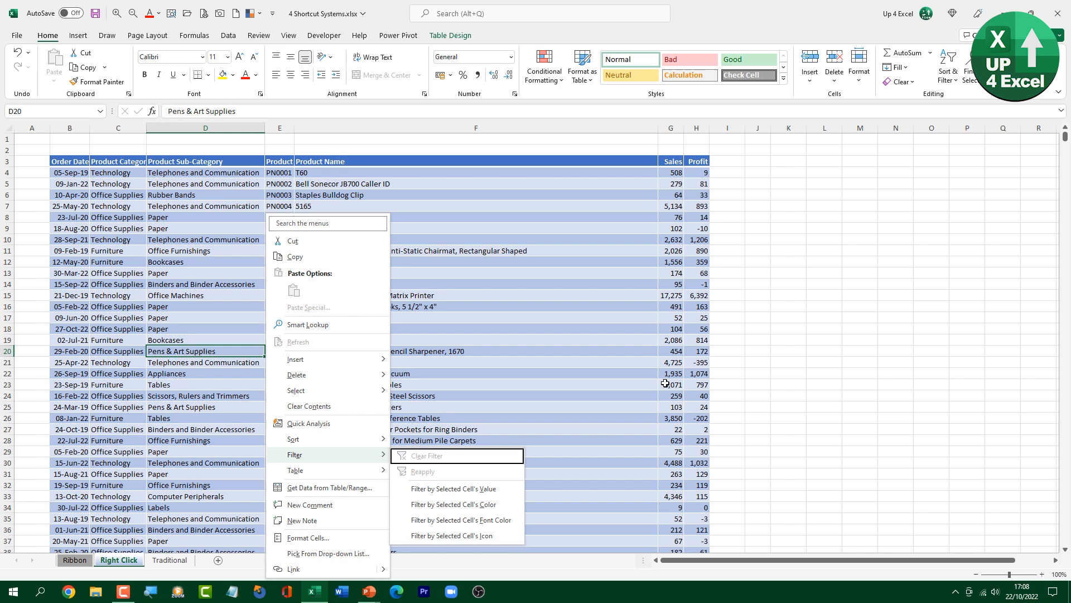
click(454, 489)
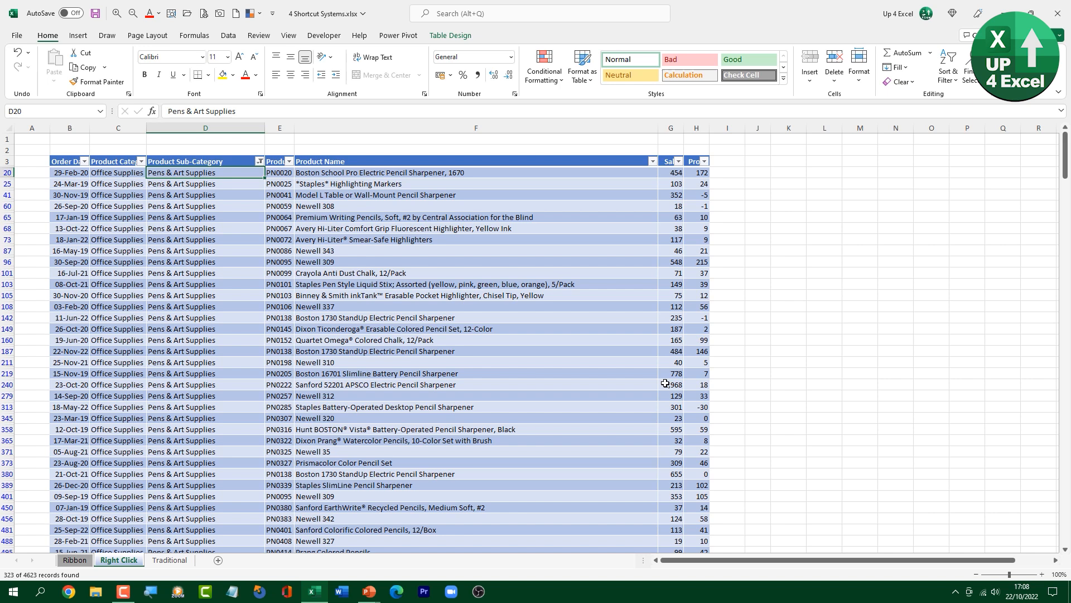
click(279, 239)
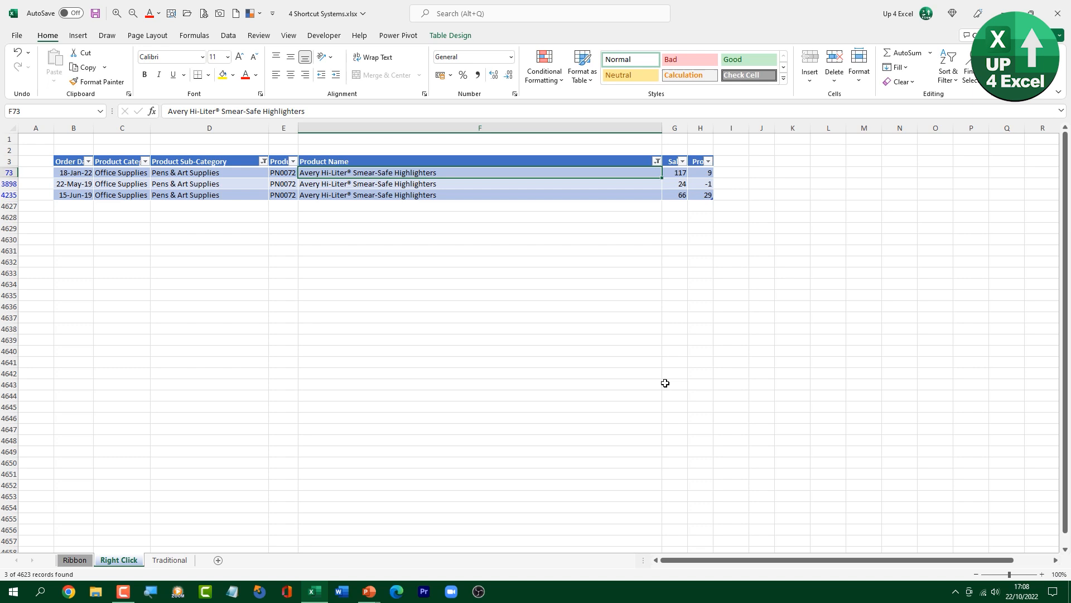
key(alt)
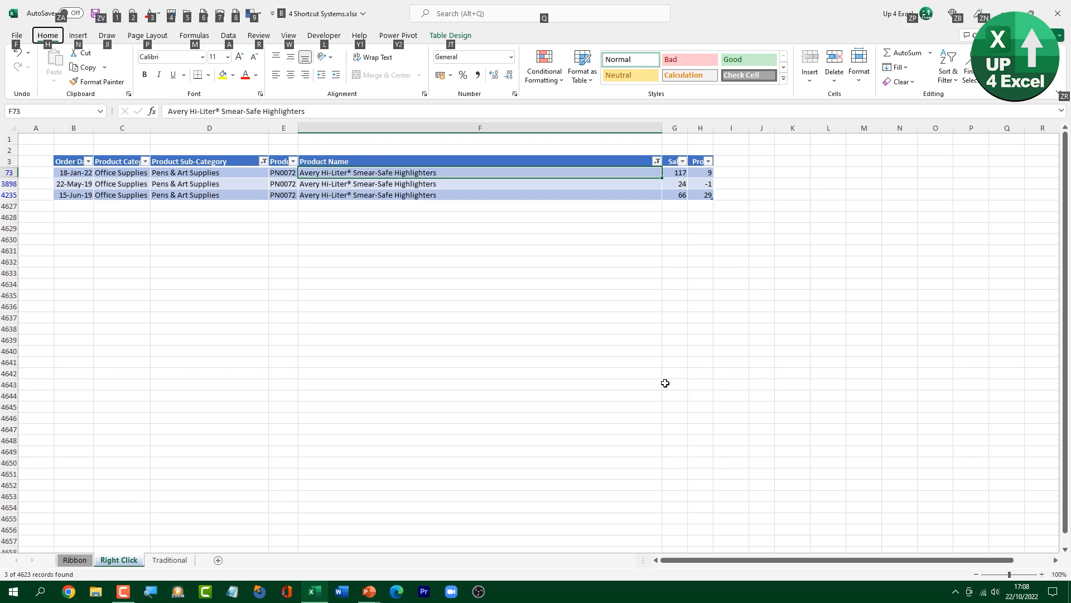
Clear the highlighter filter with Data > Clear, then right-click a cell for filter options.
click(228, 35)
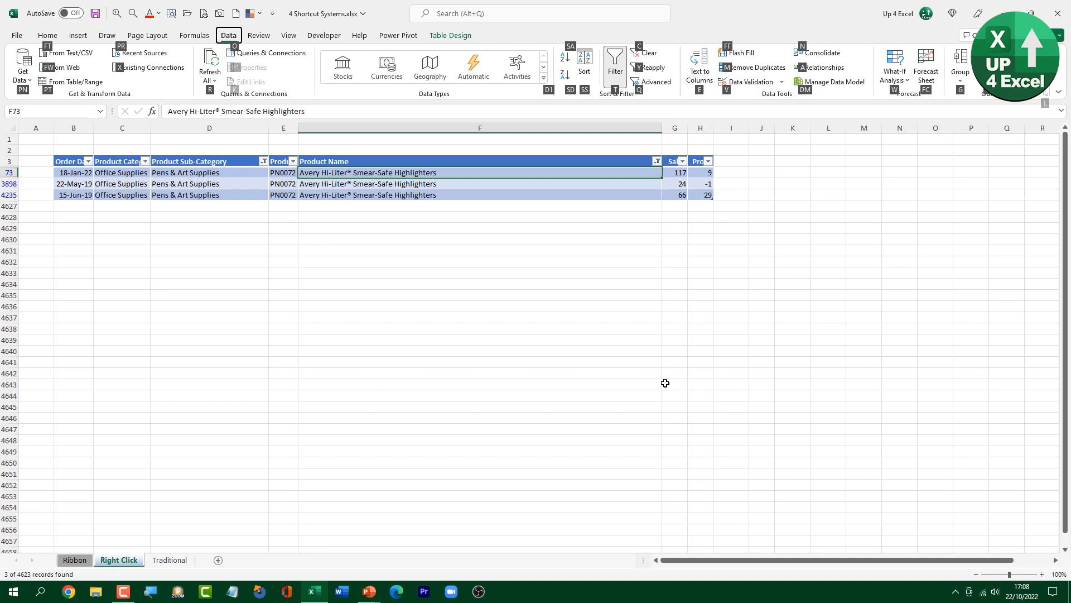
click(645, 54)
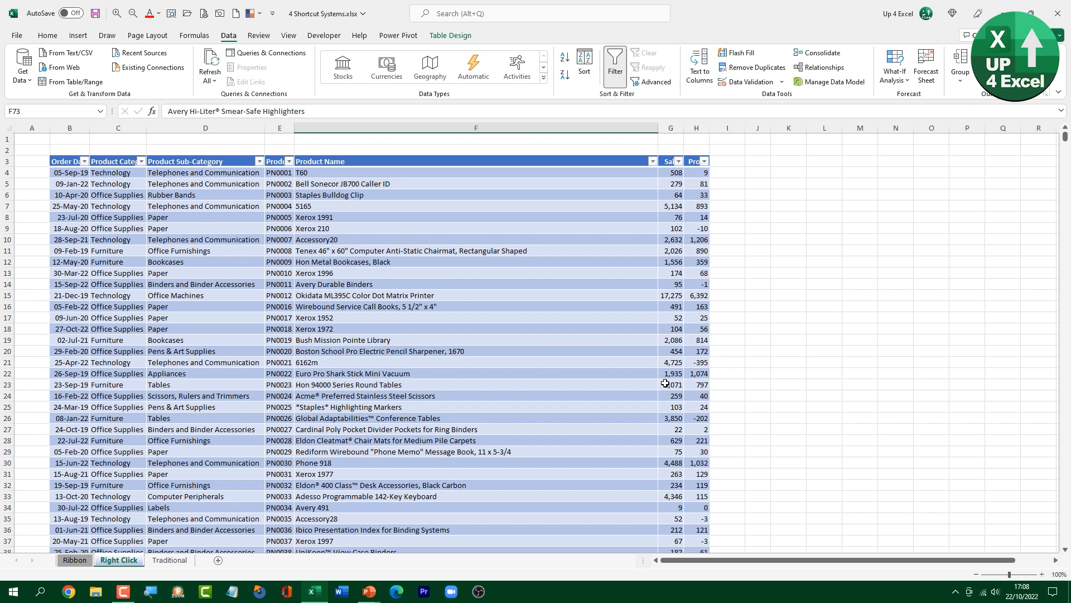
right_click(474, 518)
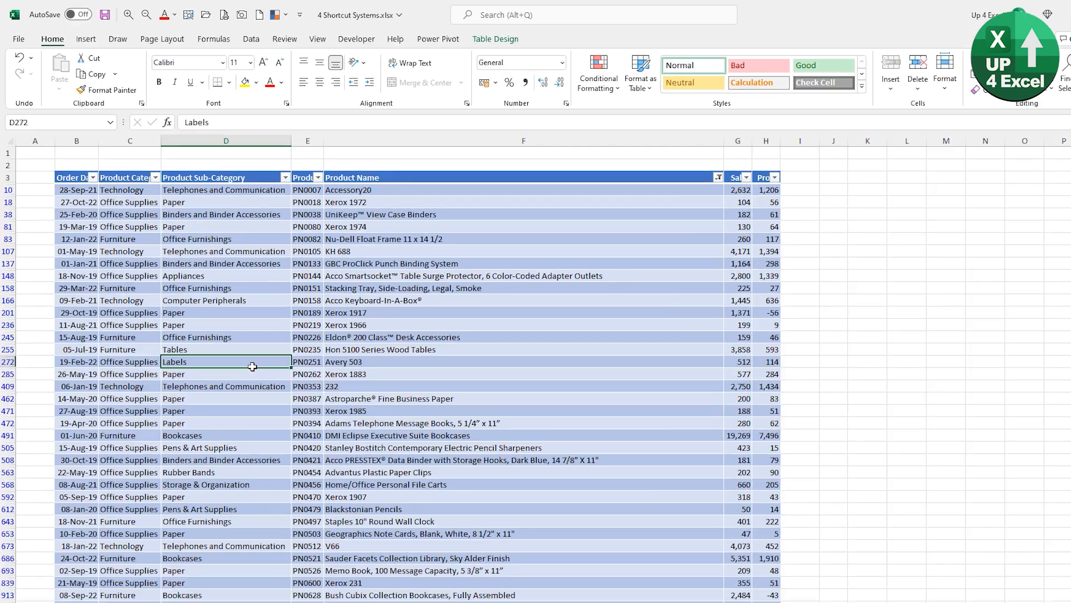
Open the Excel Options dialog on its General settings.
key(alt)
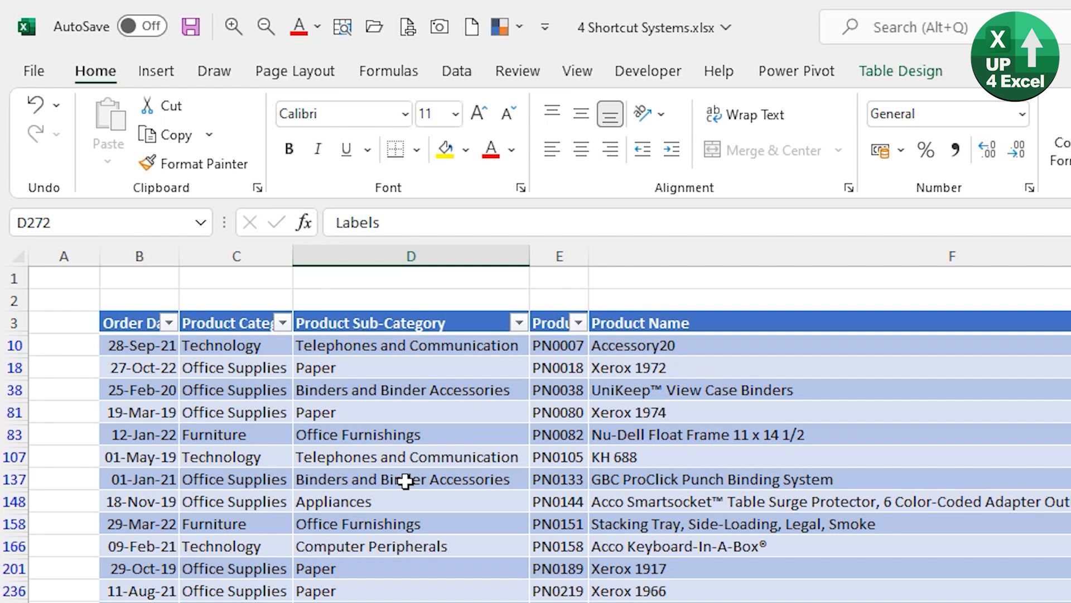
mouse_move(286, 361)
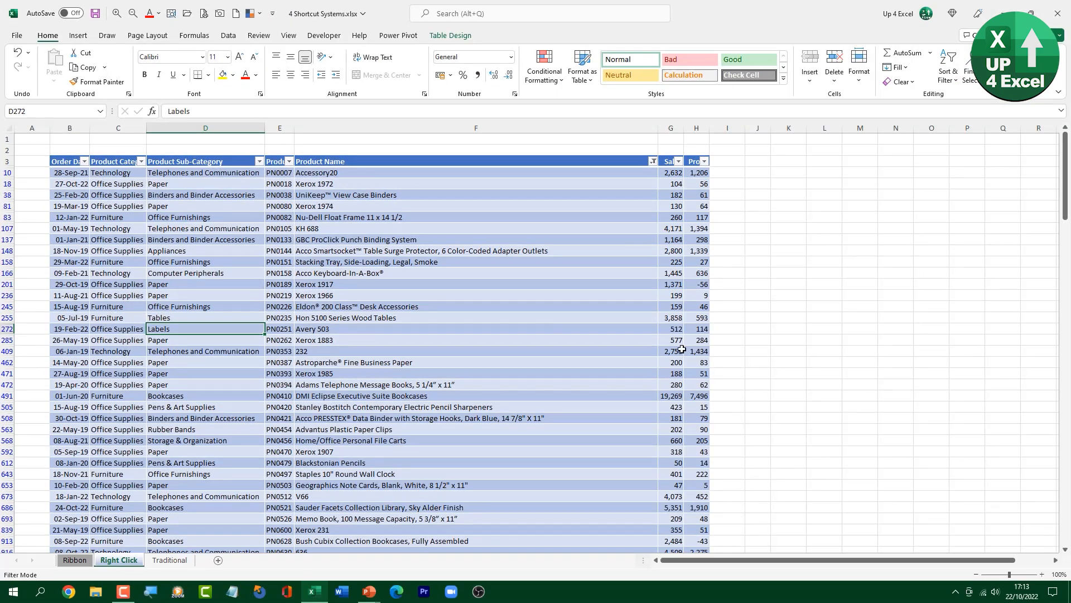
mouse_move(1039, 579)
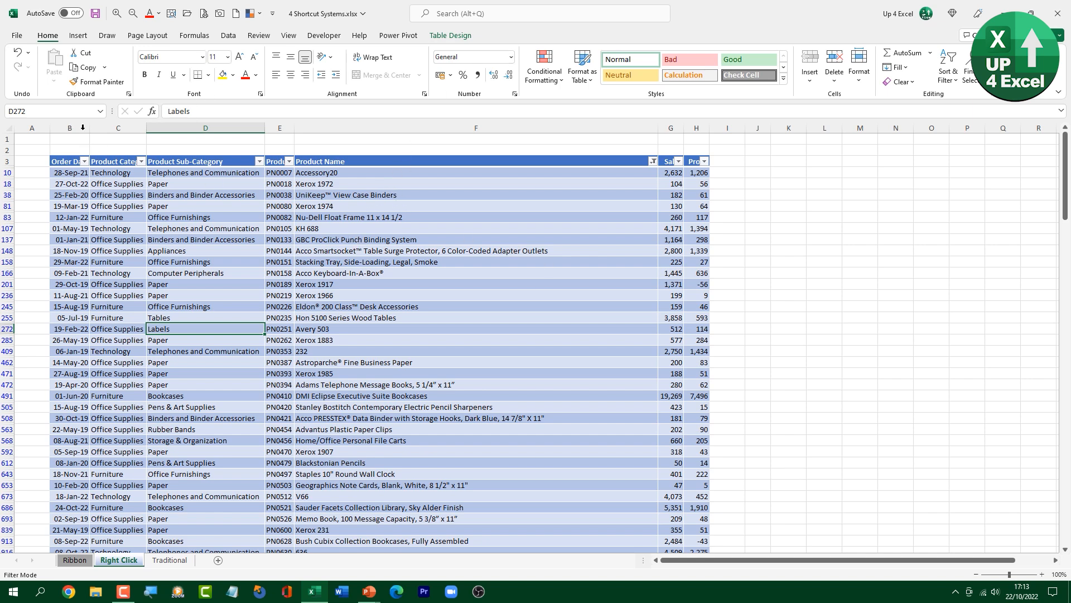
click(15, 34)
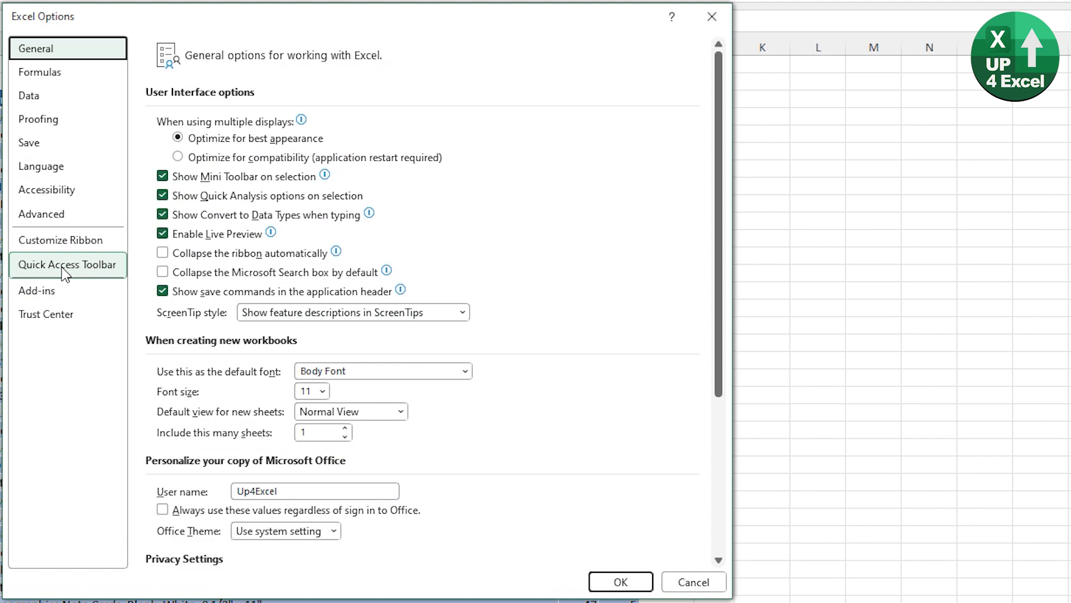
In Quick Access Toolbar options, remove the theme Colors command and add Custom Sort.
click(66, 265)
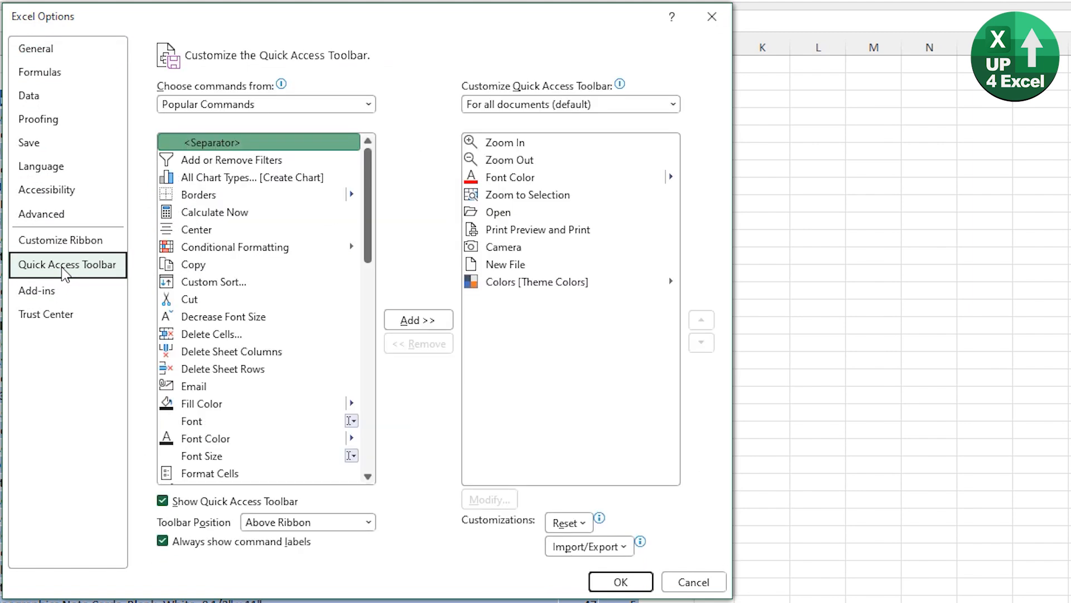
mouse_move(402, 241)
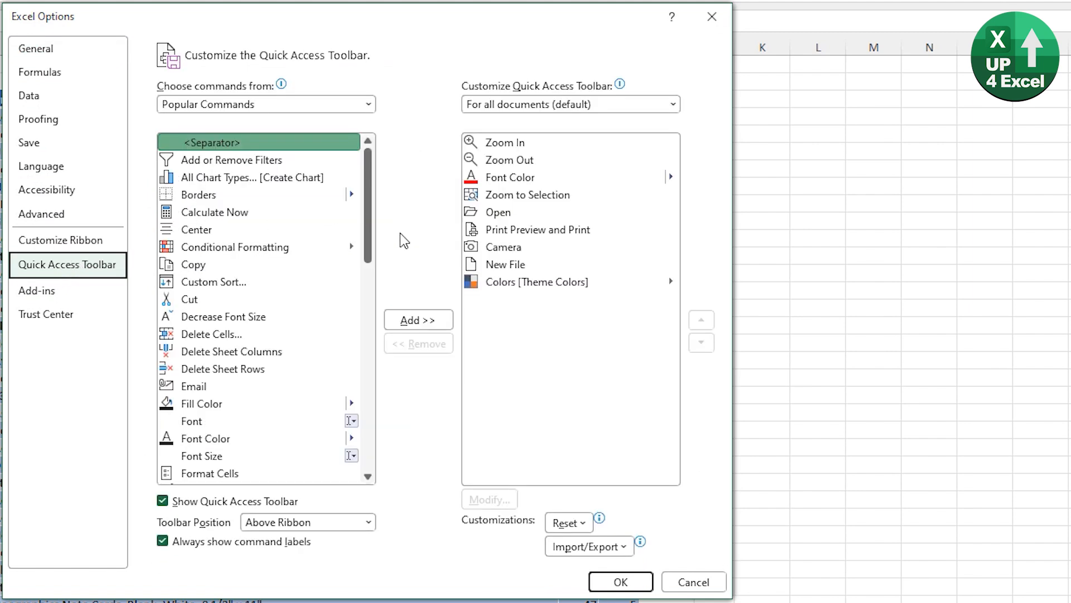
mouse_move(253, 390)
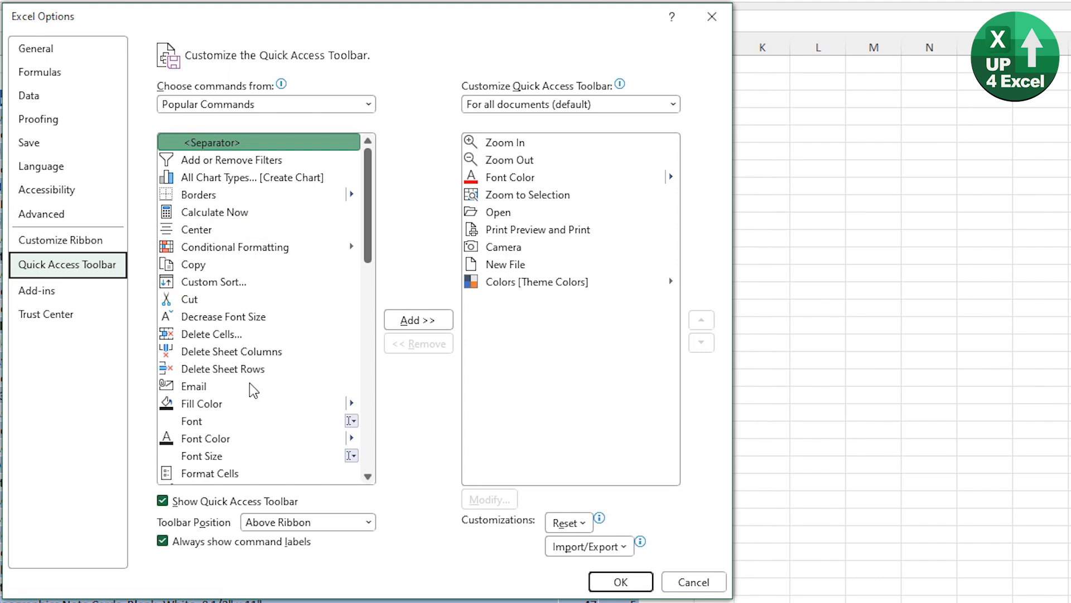
click(504, 265)
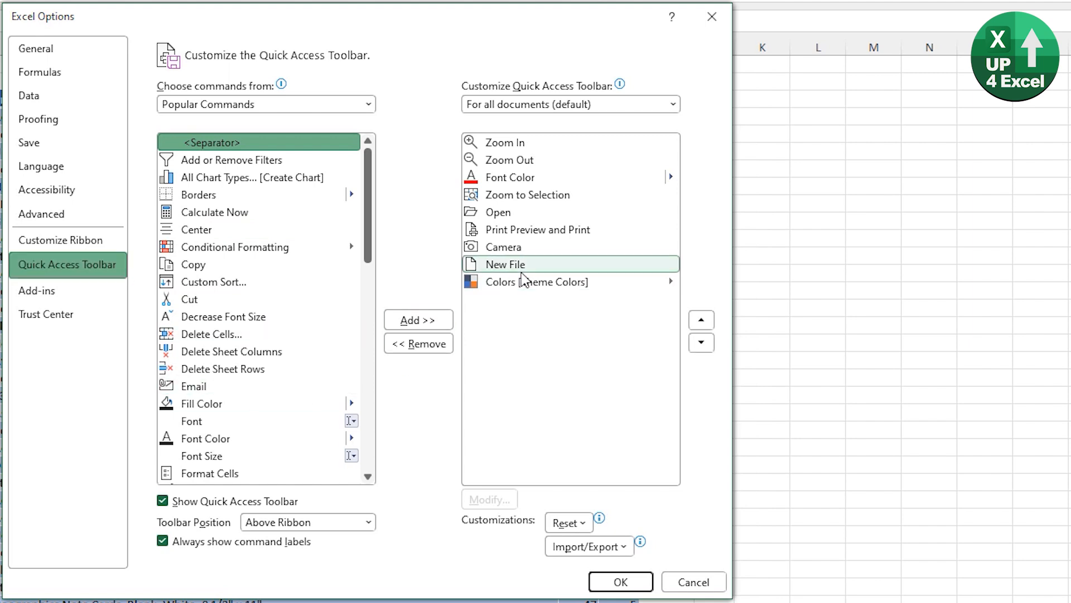
click(538, 282)
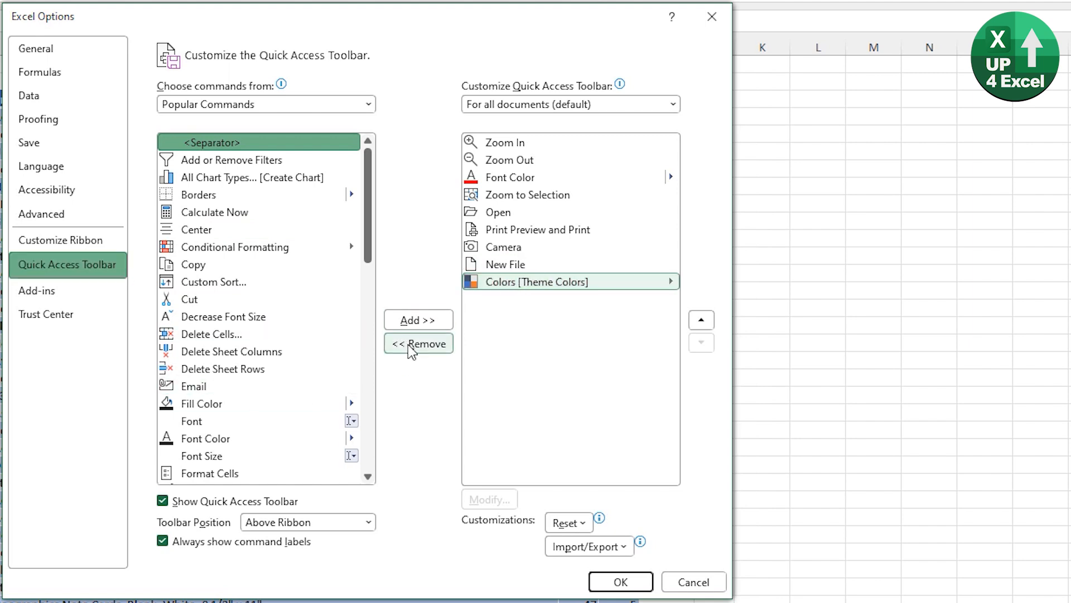
click(417, 343)
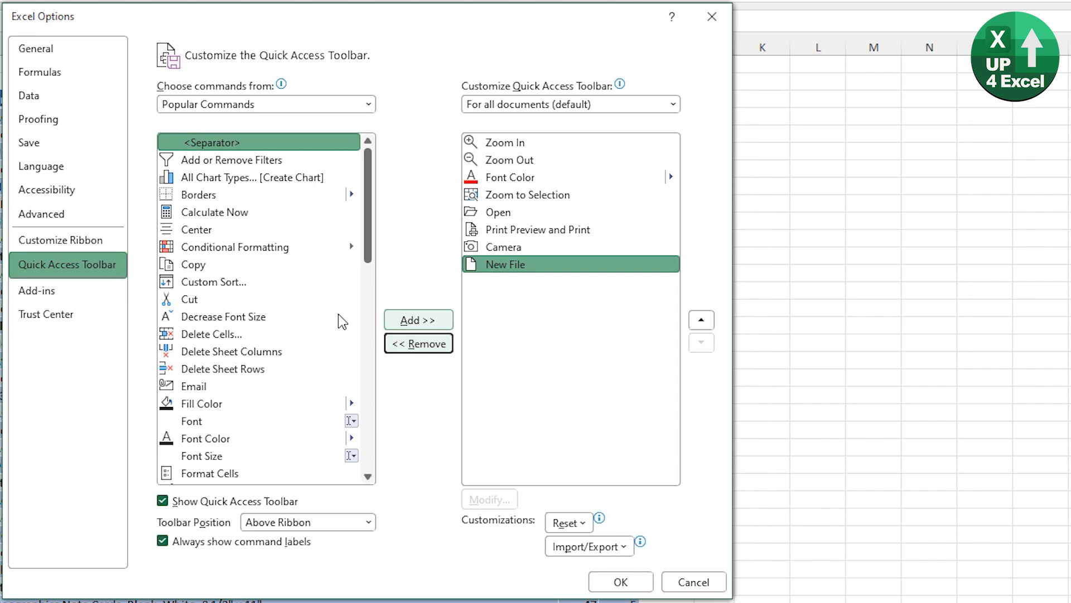
click(418, 319)
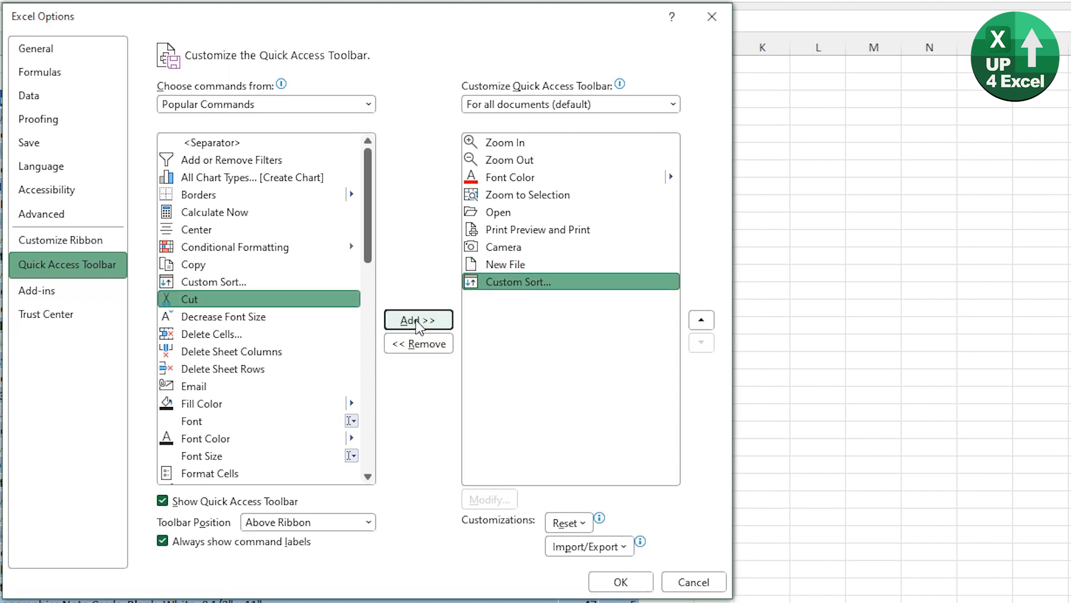
click(509, 143)
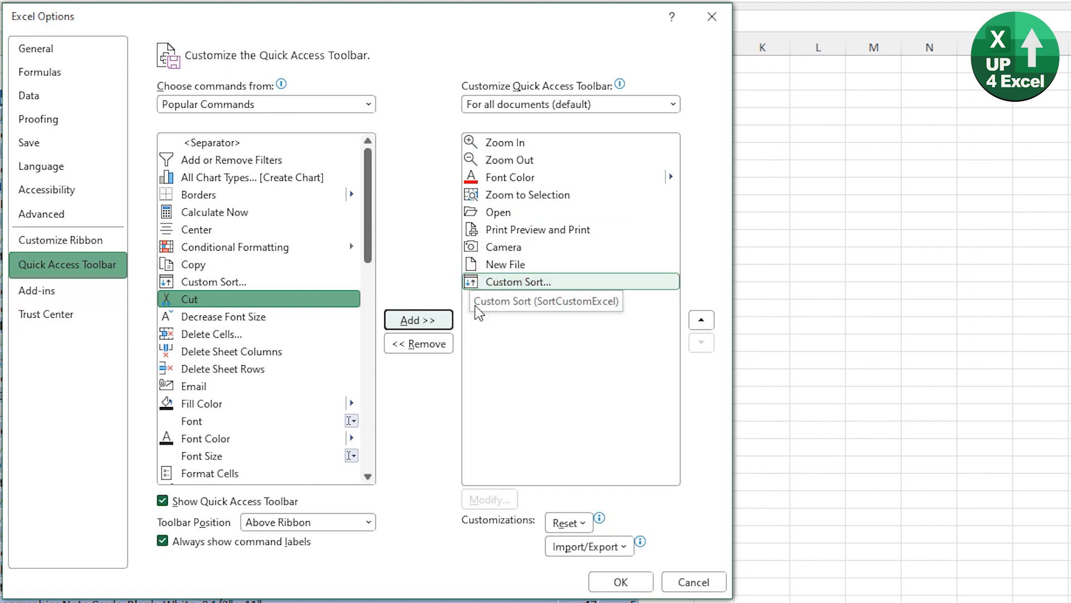
Browse the Commands Not in the Ribbon list, then apply the toolbar changes.
click(368, 103)
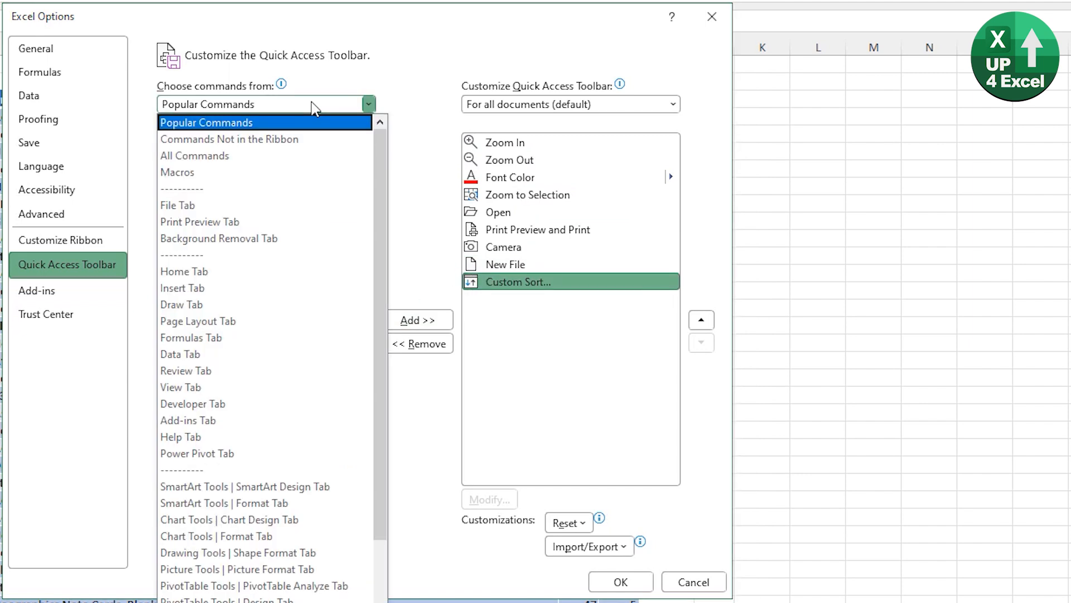
mouse_move(321, 105)
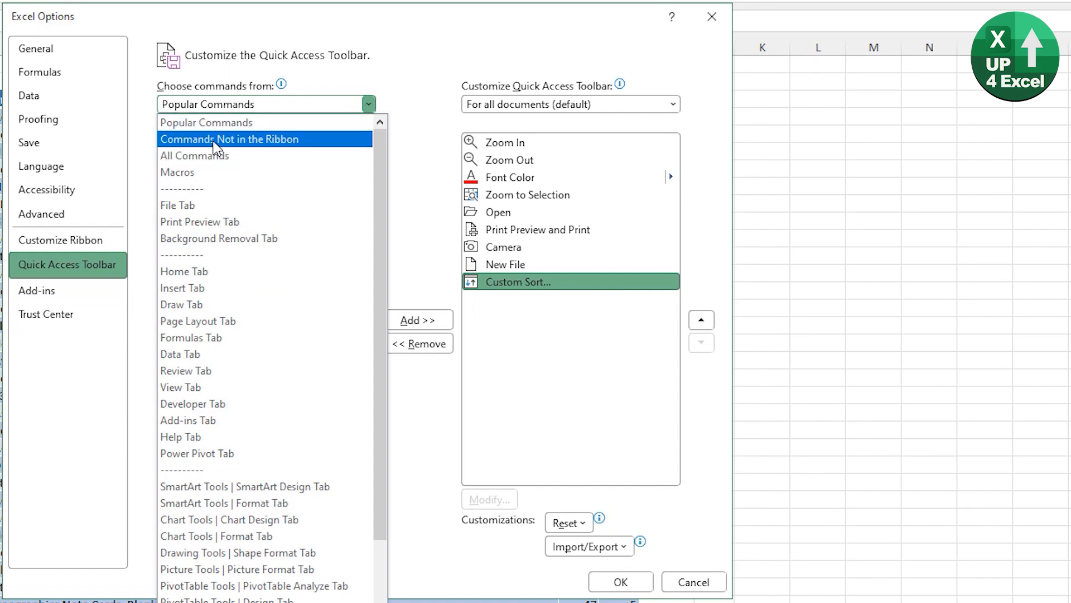
click(229, 139)
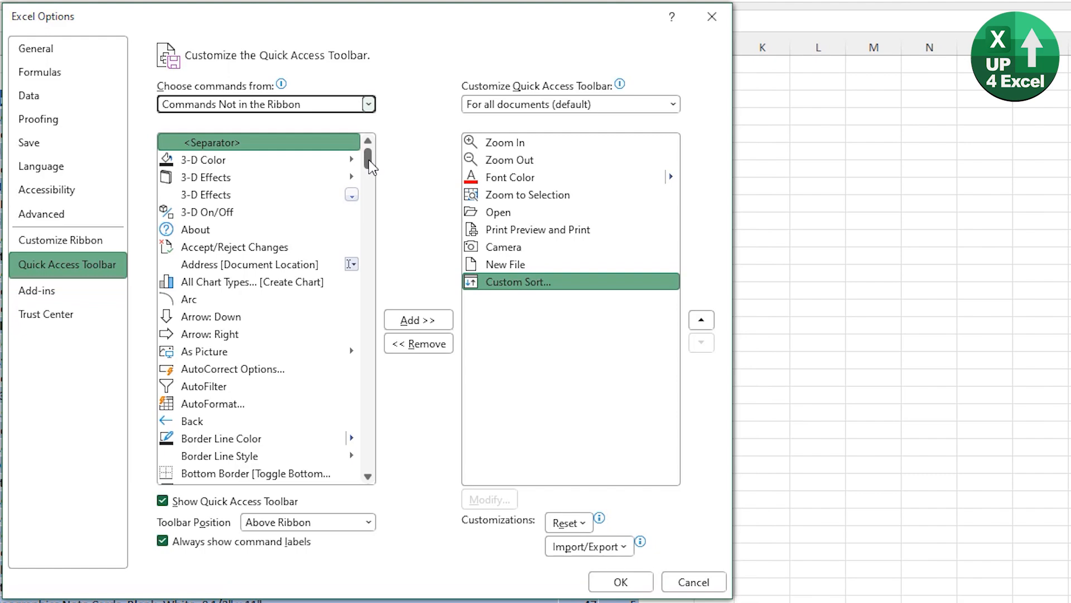
scroll(down, 3)
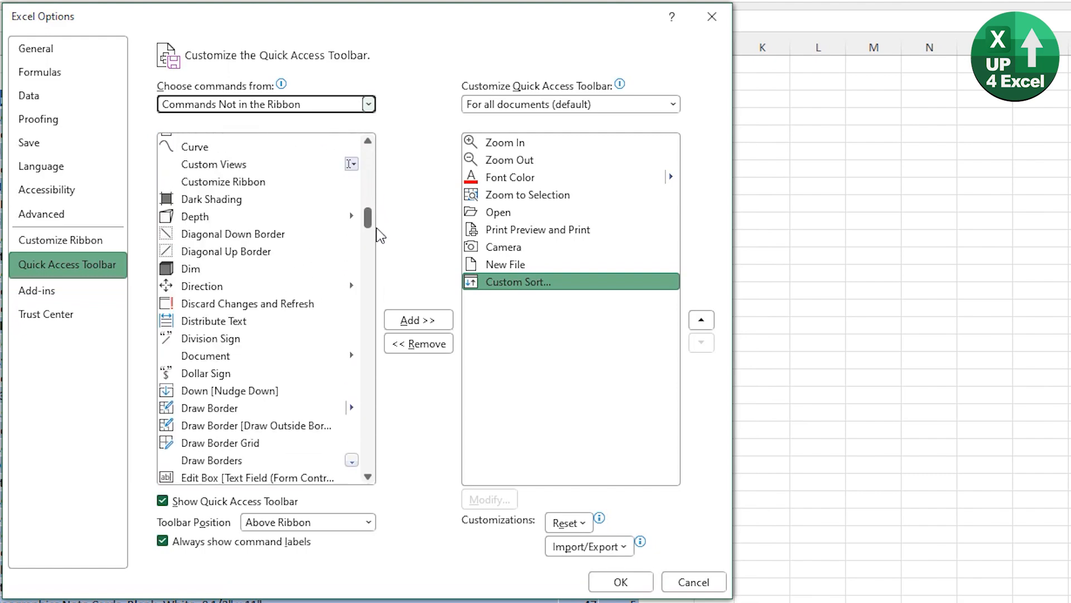
scroll(down, 3)
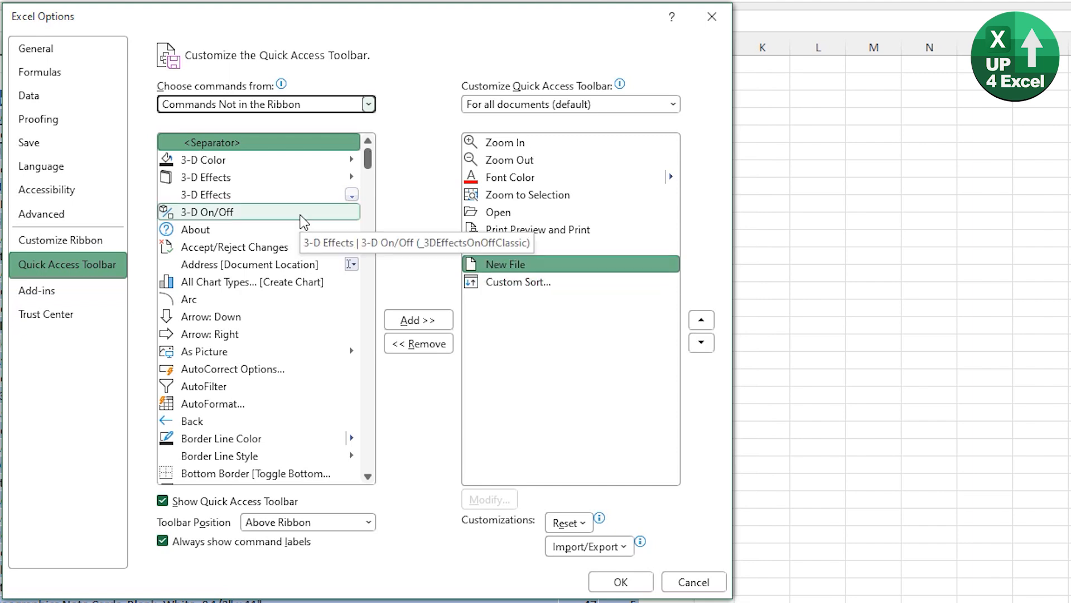
mouse_move(405, 303)
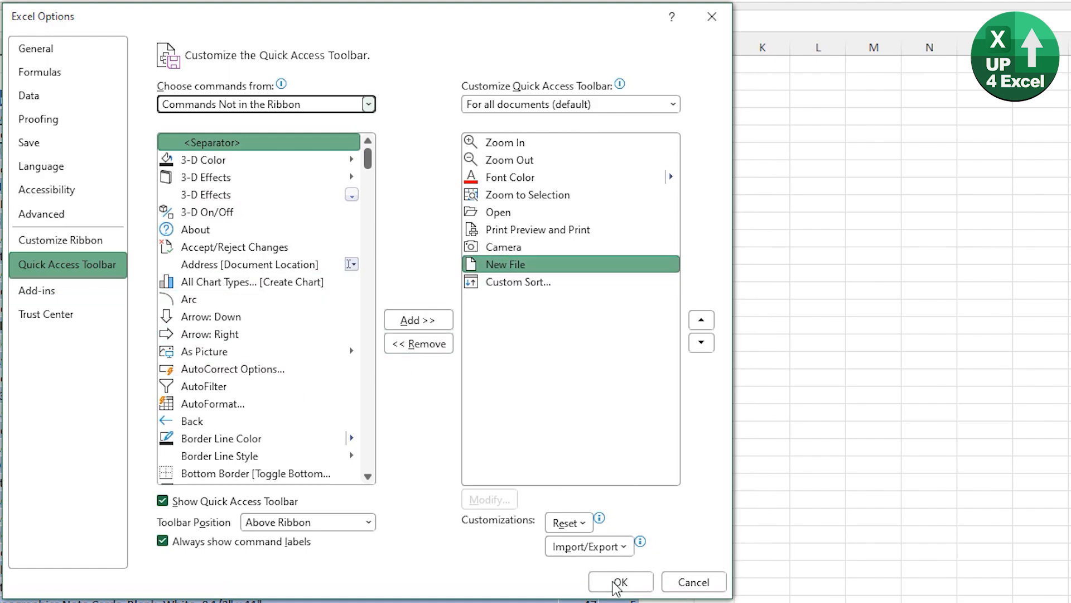
click(619, 582)
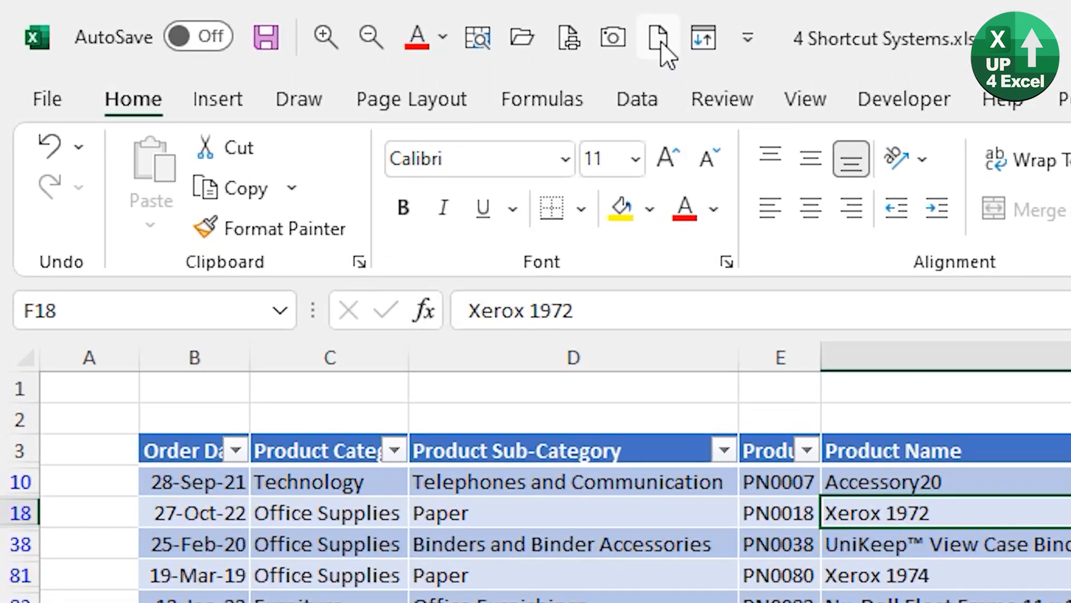
mouse_move(656, 37)
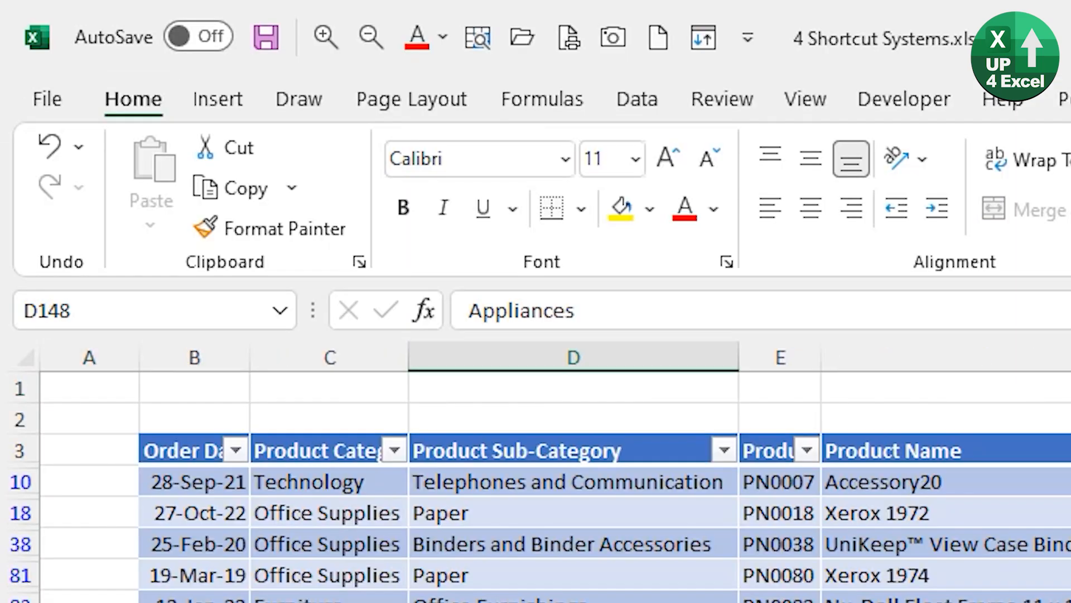
click(371, 37)
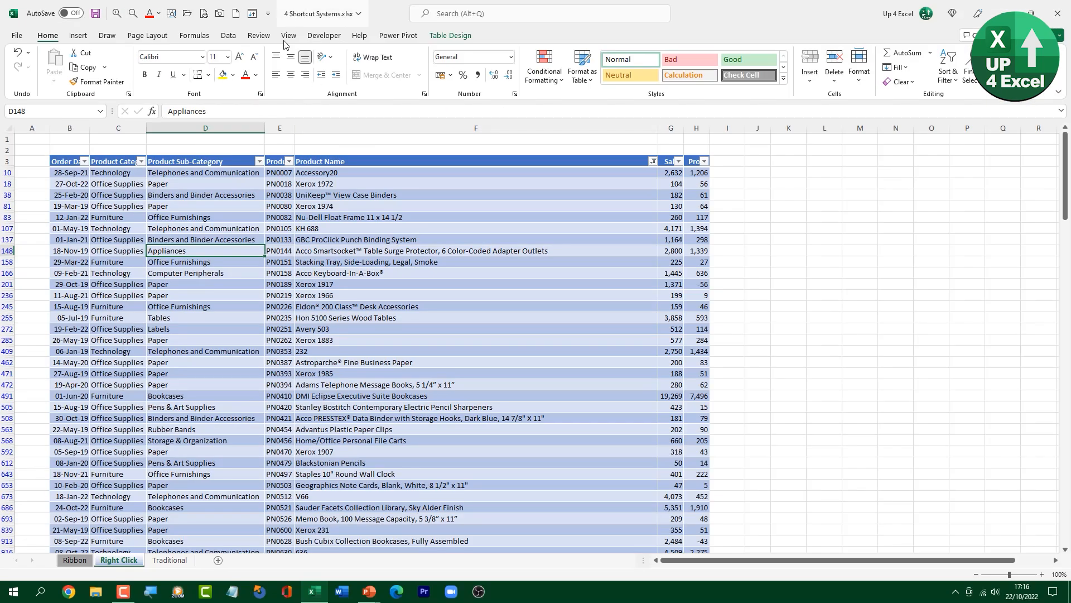
mouse_move(235, 13)
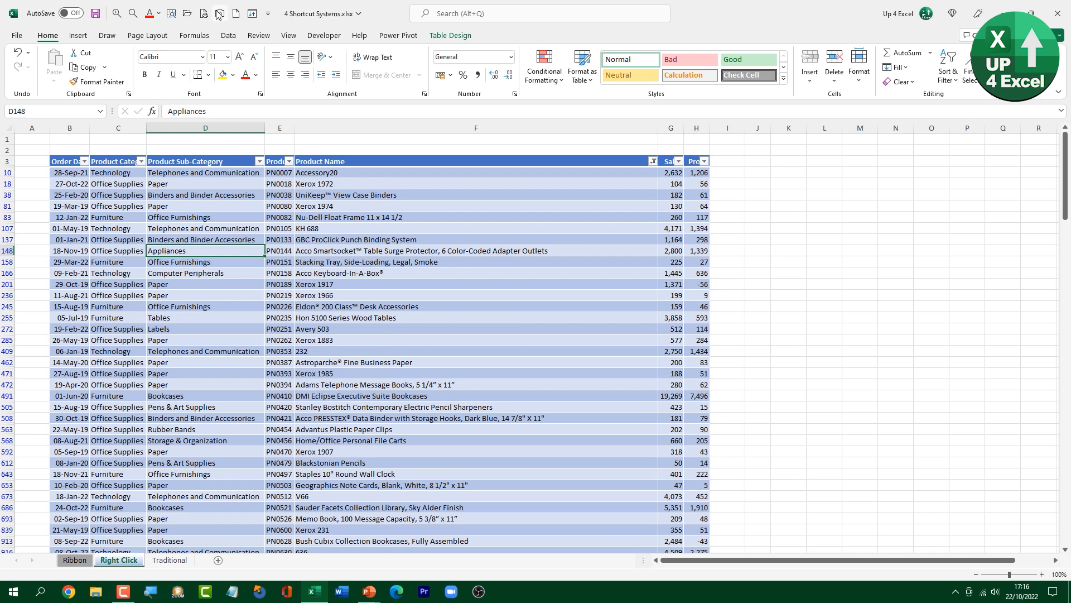
mouse_move(216, 12)
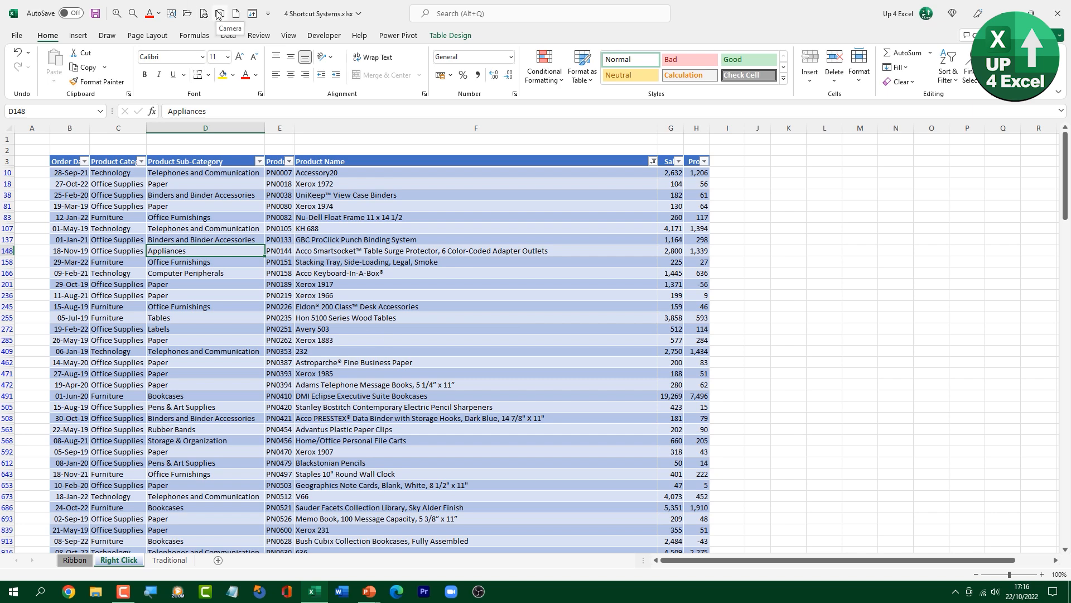
mouse_move(261, 150)
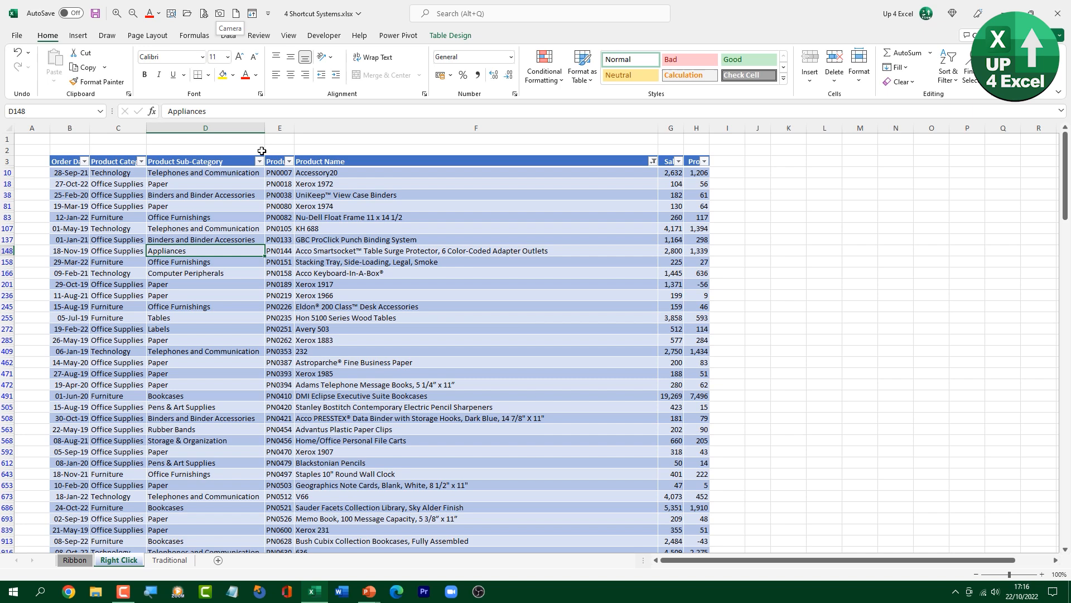
Clear the filter, drop a live Camera picture of E3:F11, and select PN0006's product name.
click(228, 35)
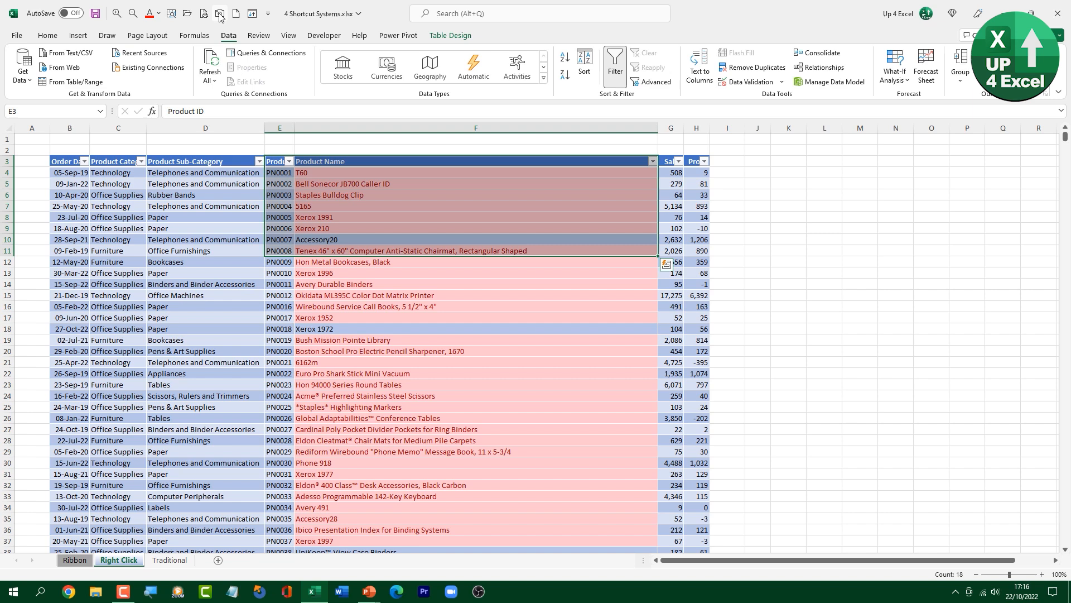
click(219, 13)
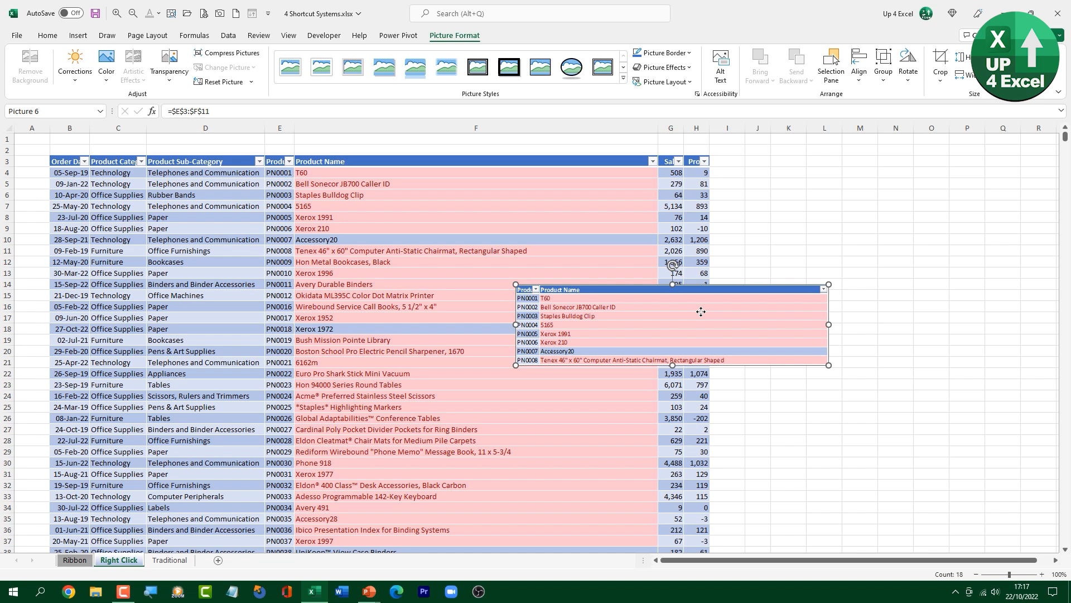
mouse_move(634, 330)
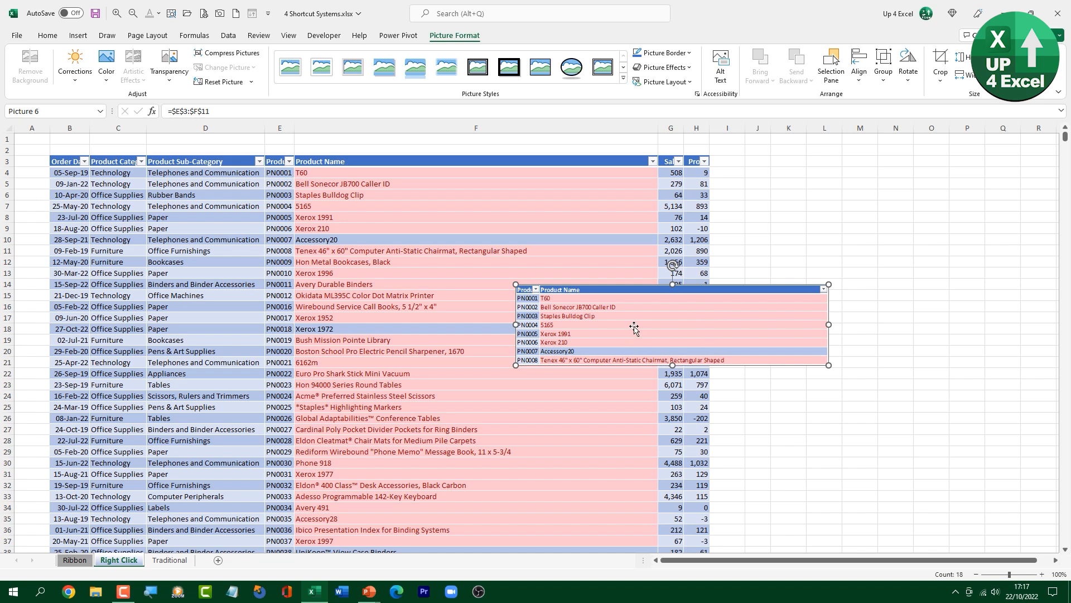
click(422, 228)
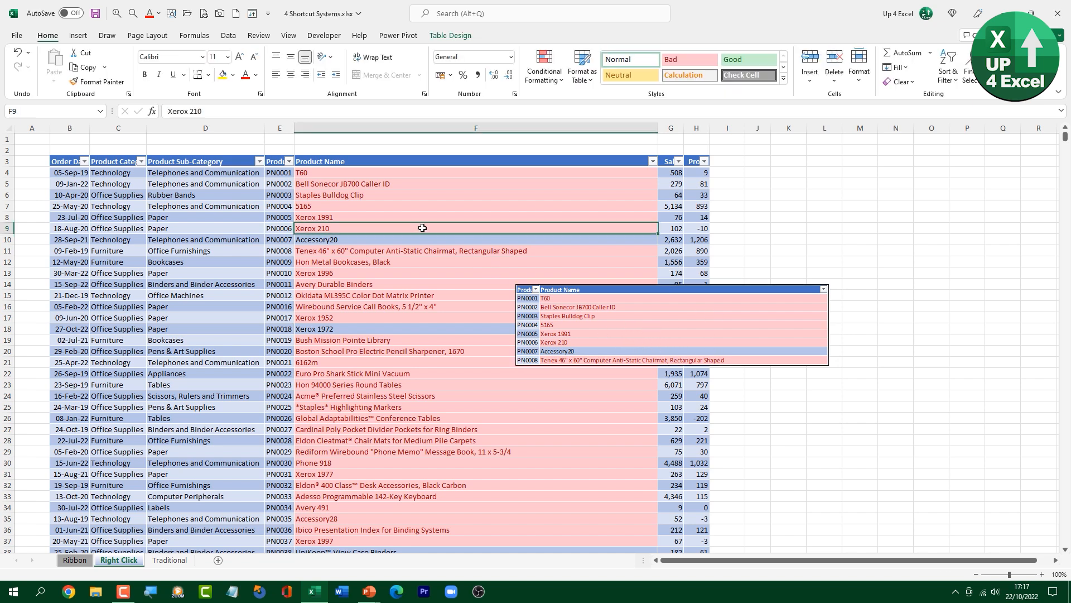
Replace PN0006's product name with 'John Up4Excel'.
key(Delete)
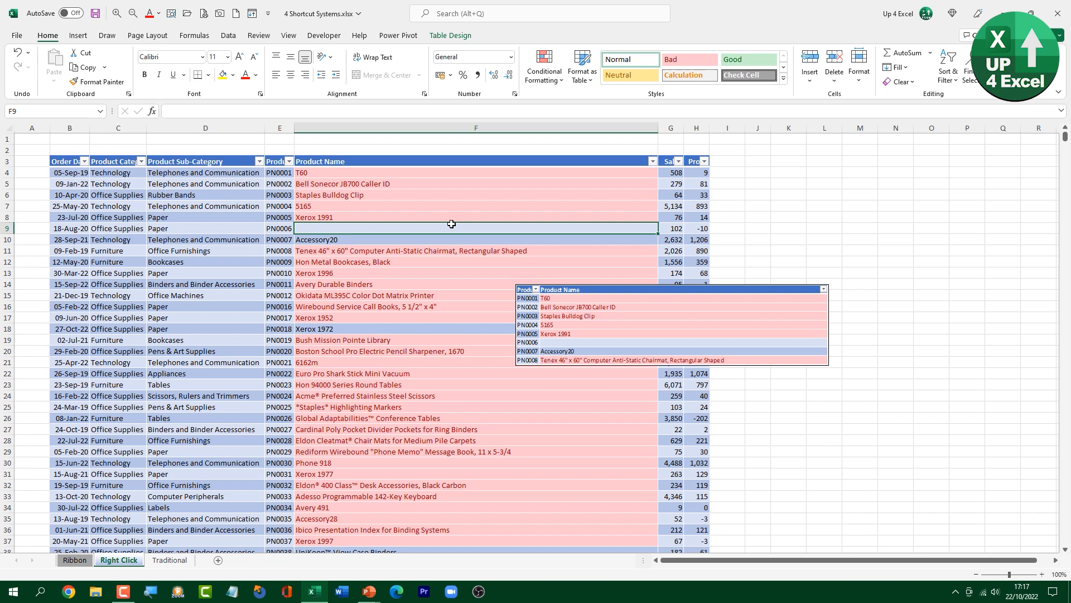
mouse_move(559, 334)
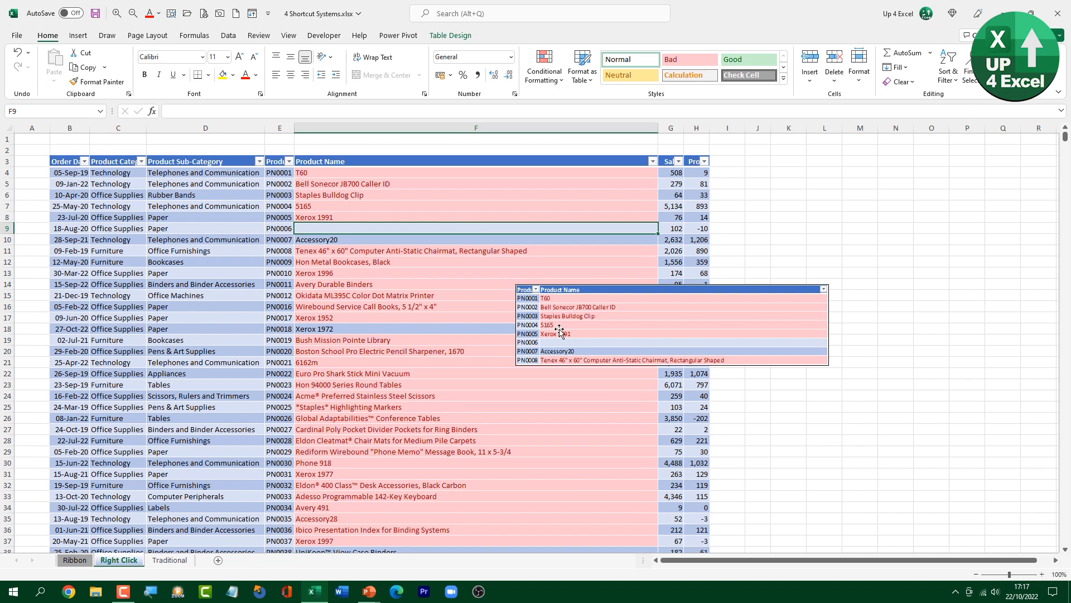
mouse_move(446, 224)
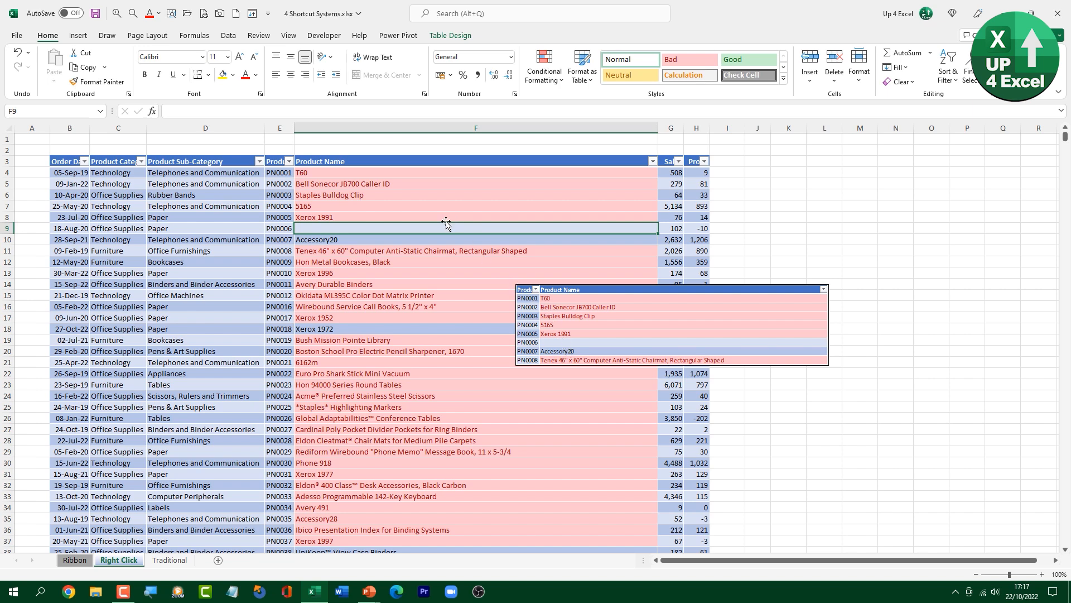
text(John Up4Excel)
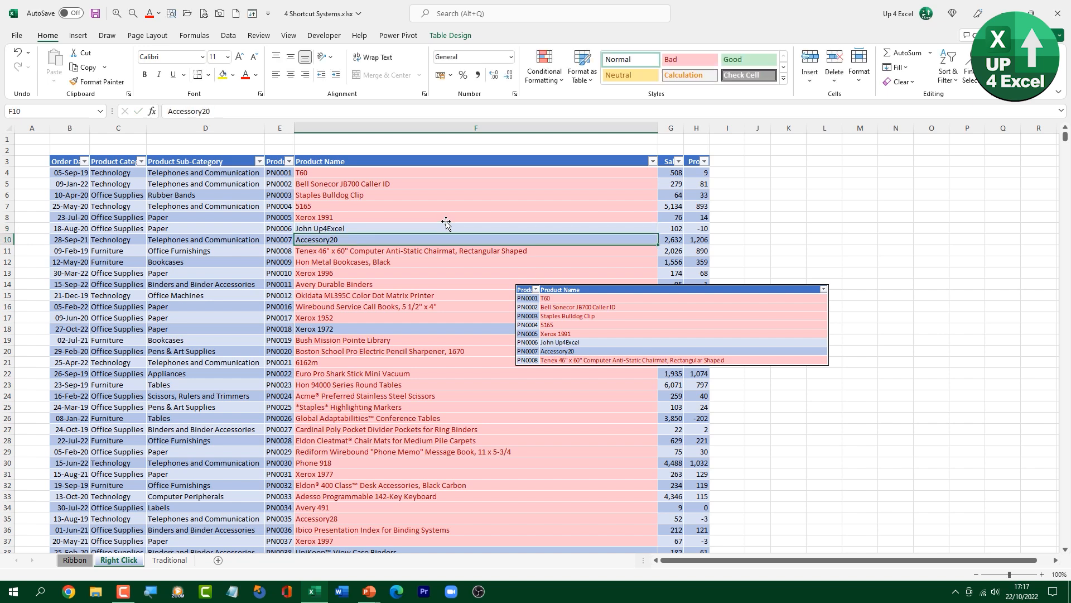
mouse_move(564, 343)
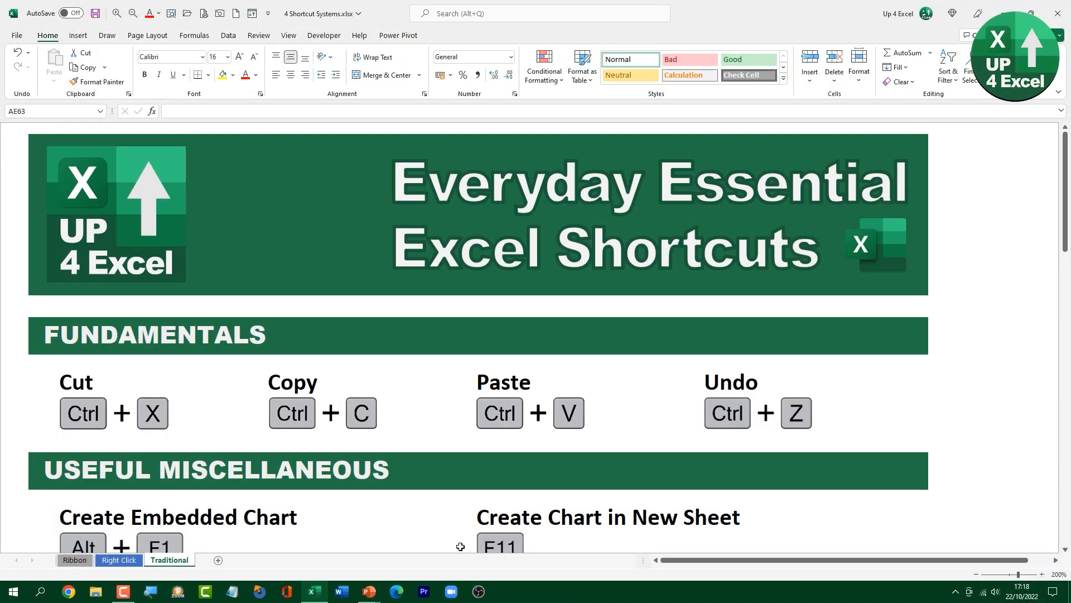
mouse_move(301, 505)
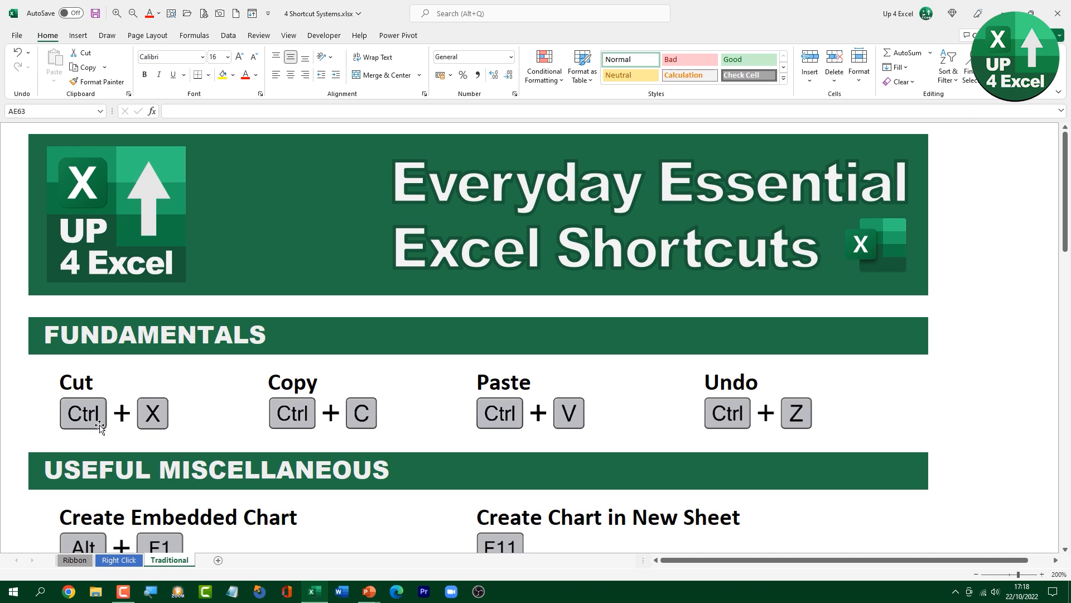
mouse_move(128, 432)
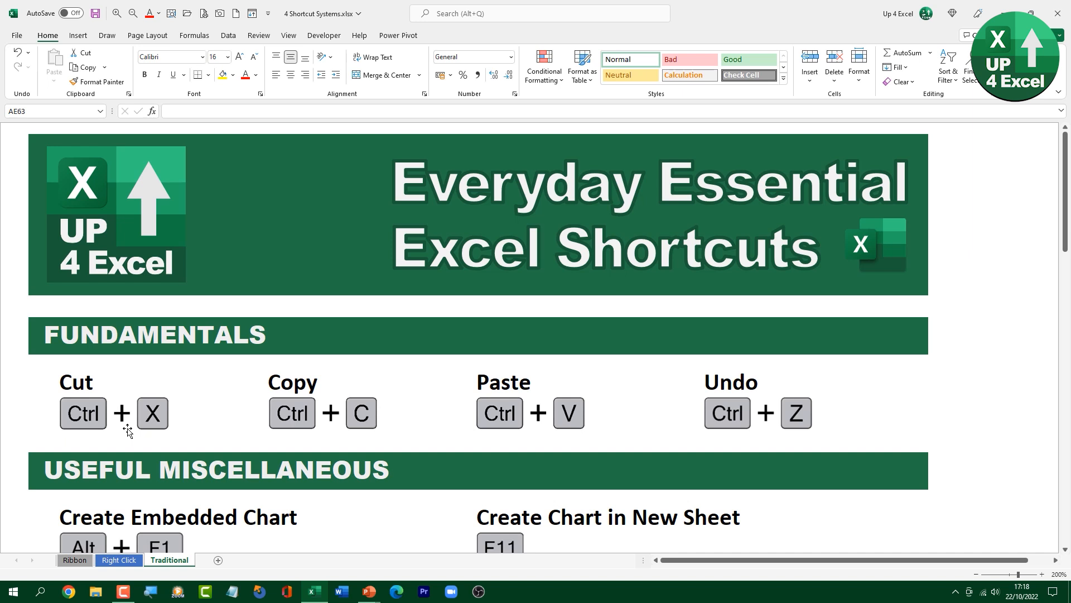
mouse_move(387, 469)
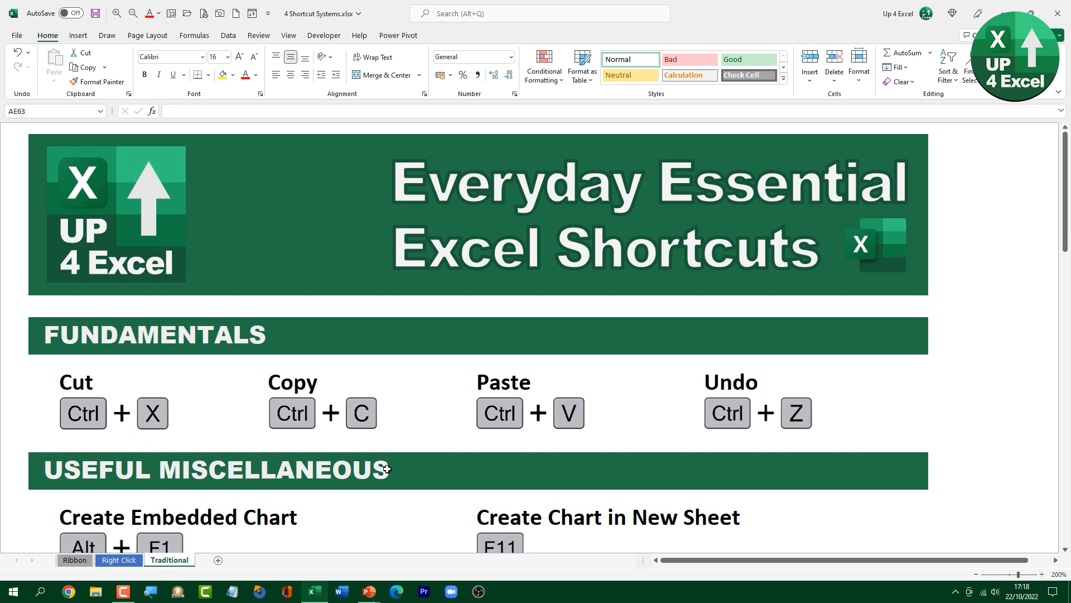
Inspect the Undo shortcut block's cells and scroll to the Sheet Navigation / Layout shortcuts.
click(718, 382)
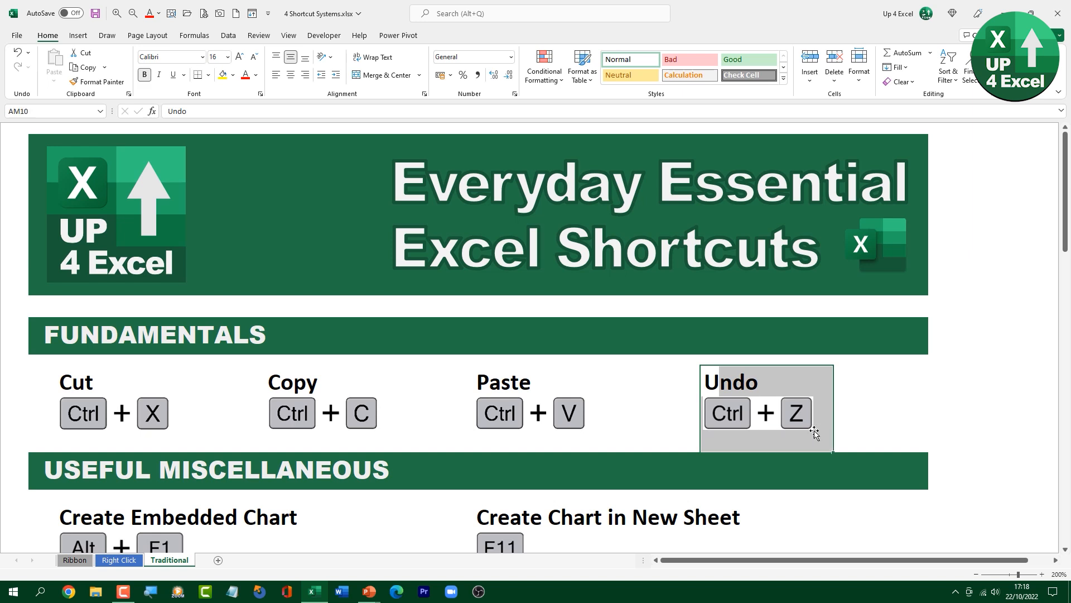
click(797, 441)
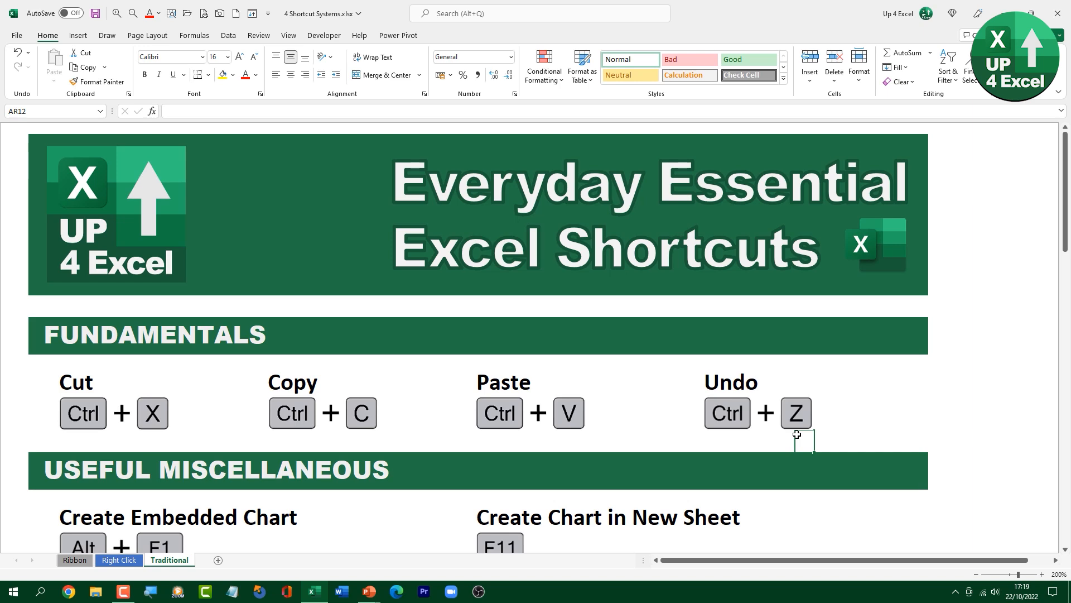
scroll(down, 3)
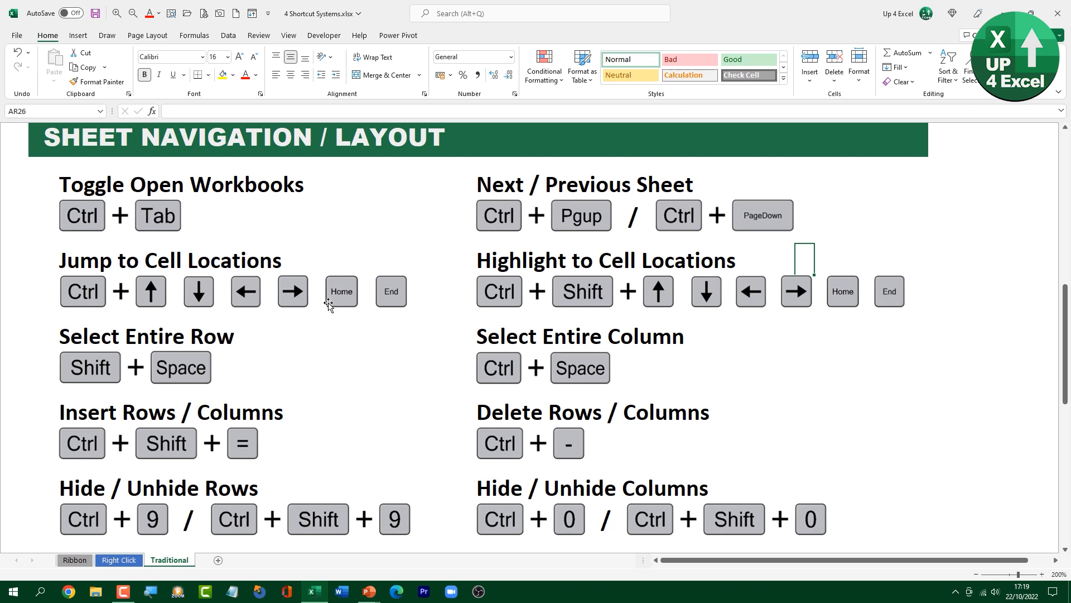
mouse_move(458, 404)
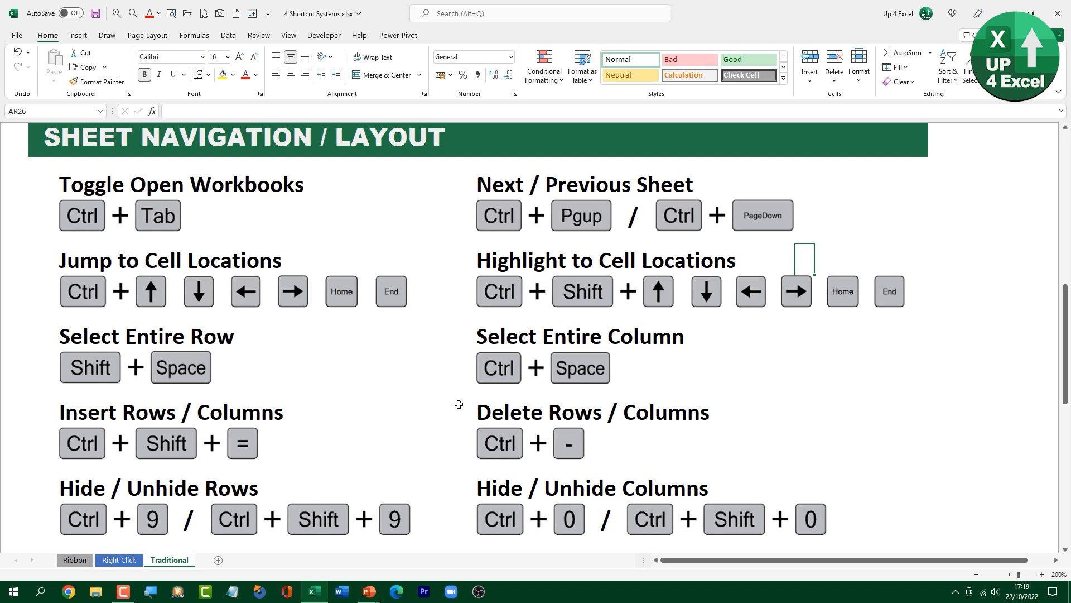
mouse_move(353, 471)
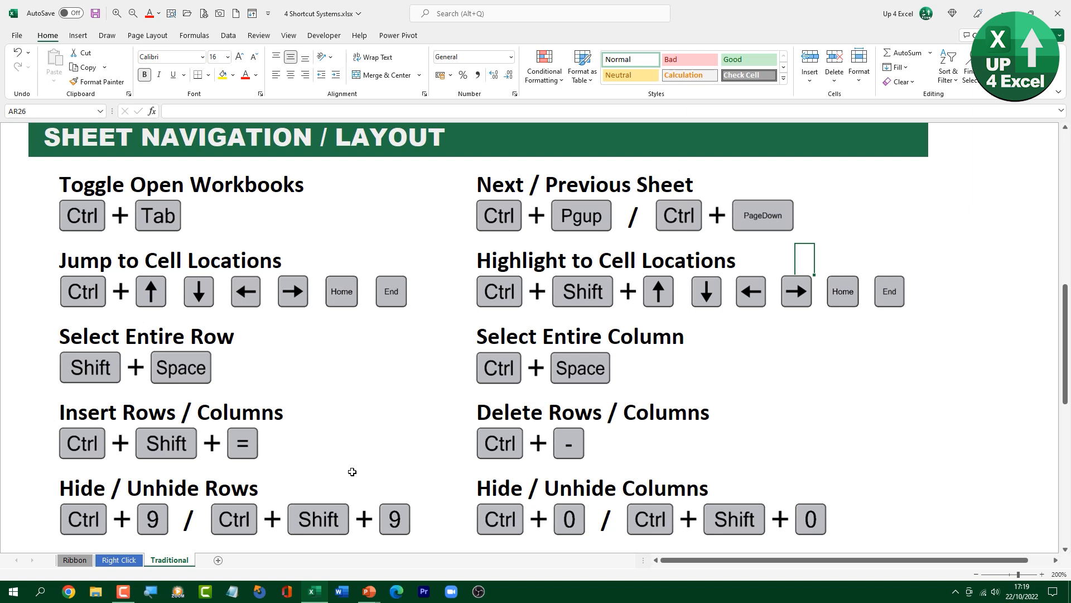
scroll(up, 3)
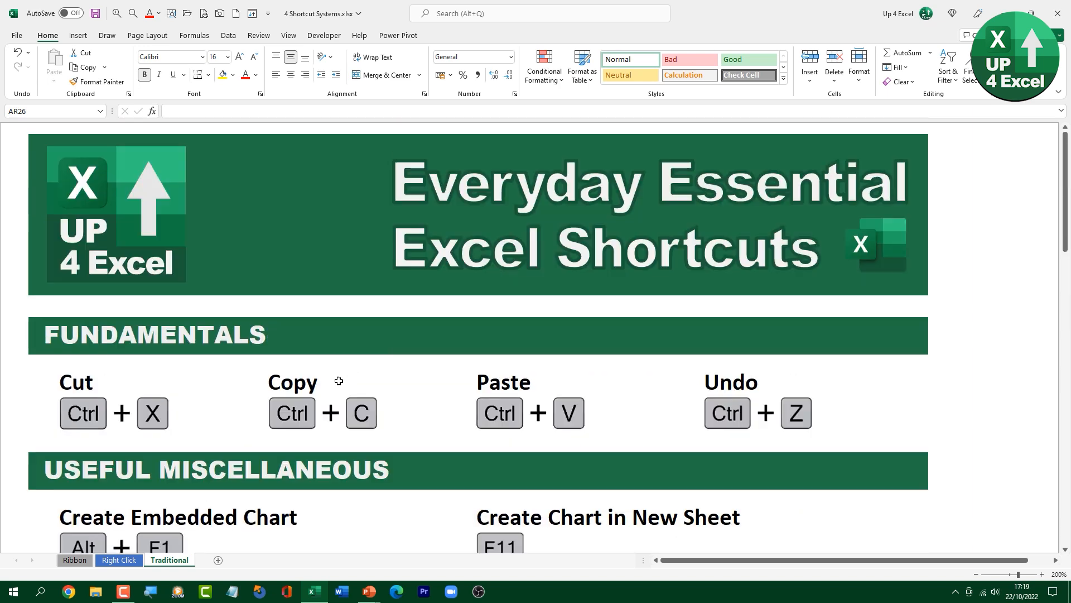